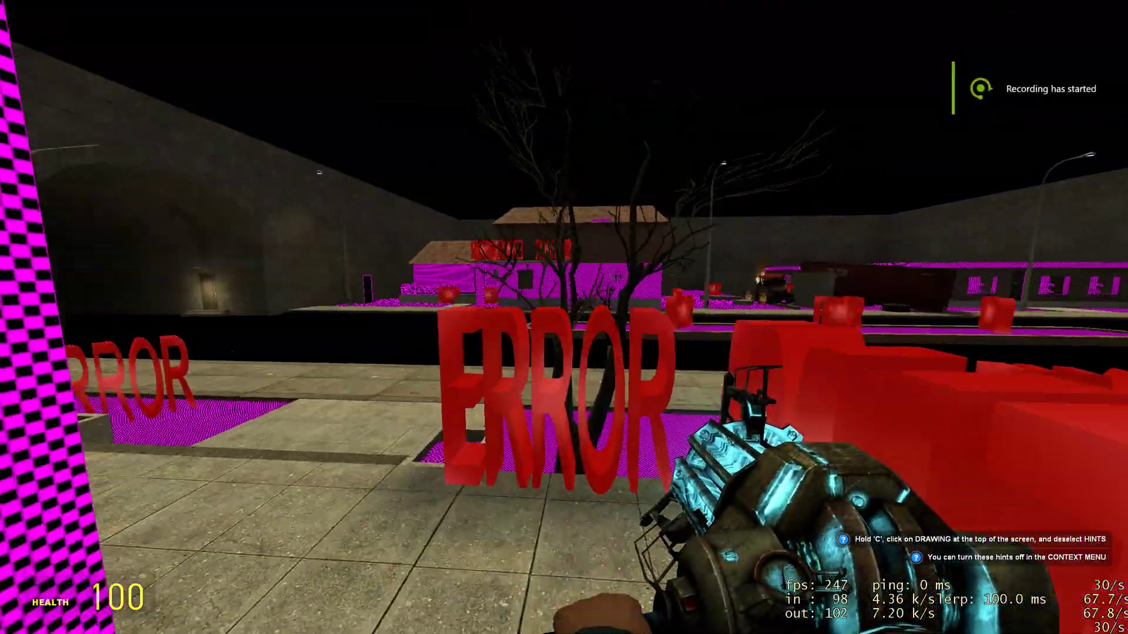
pyautogui.moveTo(564, 317)
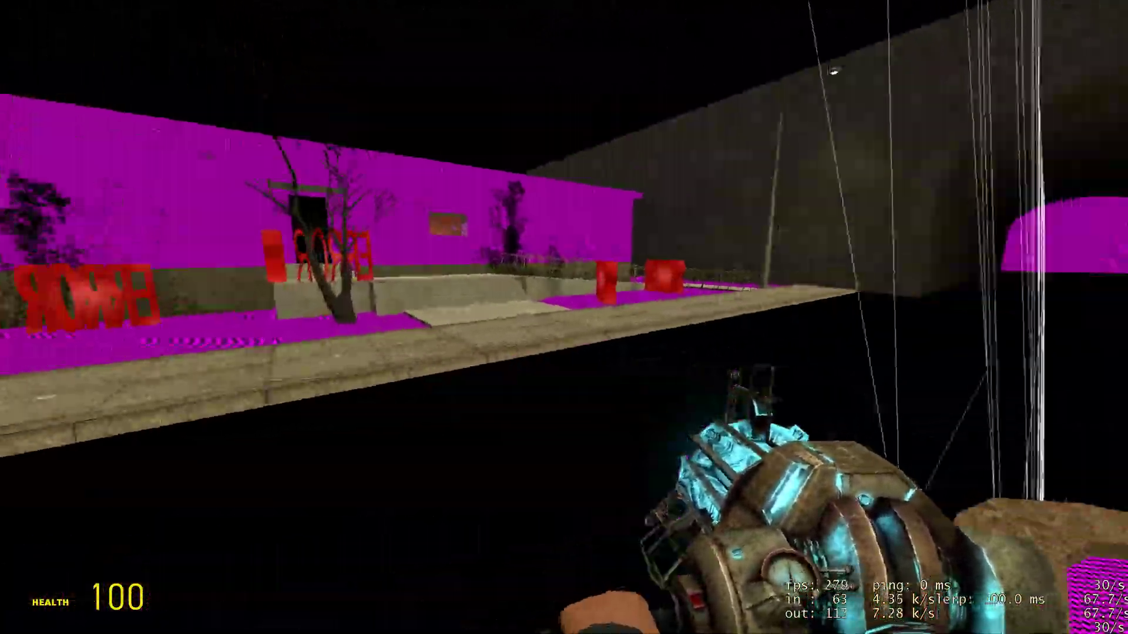
pyautogui.moveTo(564, 318)
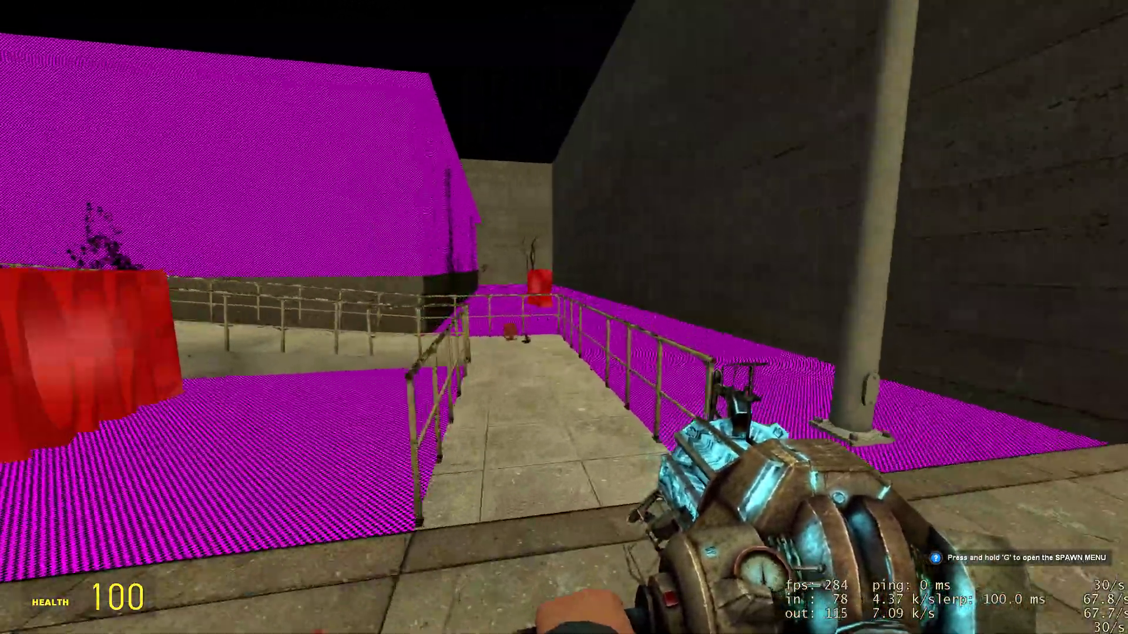
pyautogui.moveTo(564, 317)
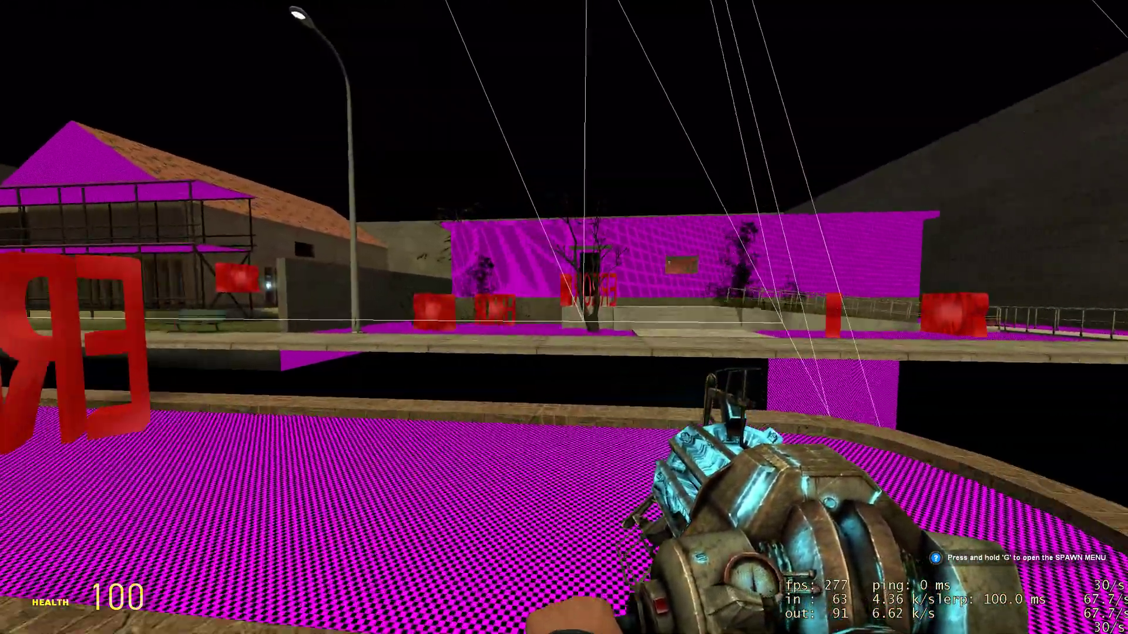
# Step: Quit Garry's Mod from its Esc menu and minimize Steam to reveal the desktop
pyautogui.press('Escape')
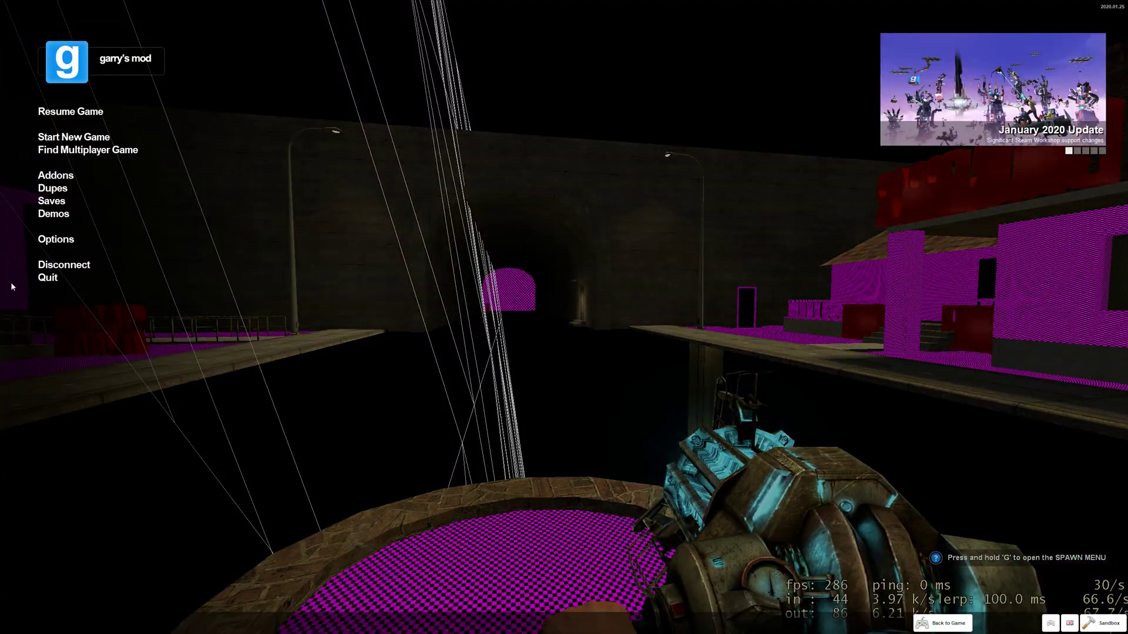
pyautogui.click(70, 110)
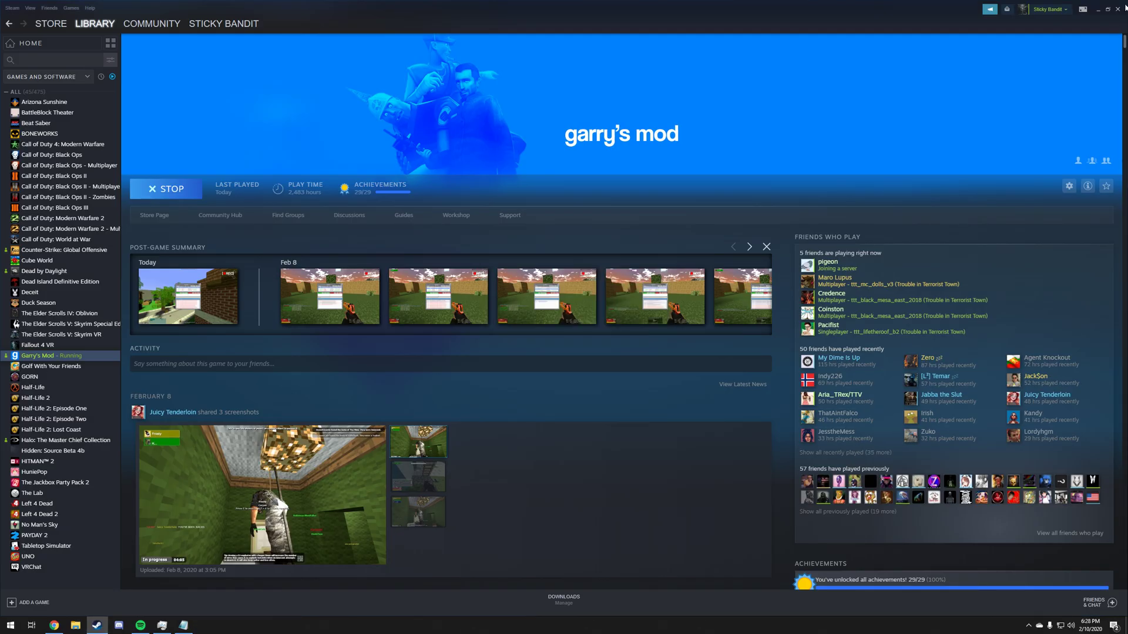
pyautogui.click(1097, 10)
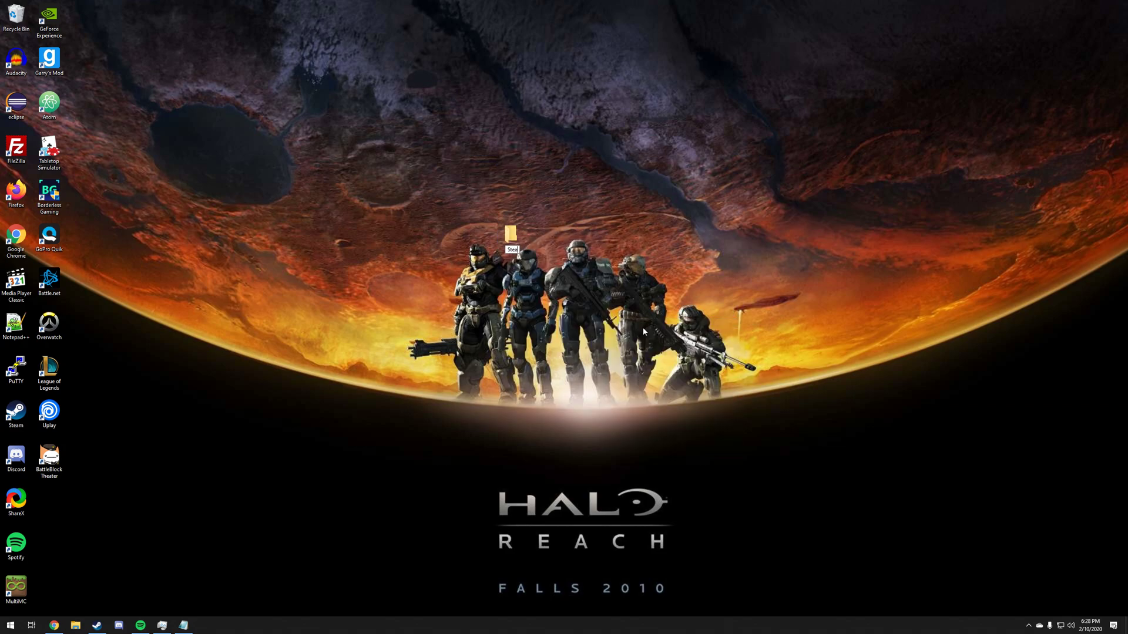
# Step: Browse the SteamCMD wiki page in Chrome to its Downloading SteamCMD section for Windows
pyautogui.doubleClick(511, 235)
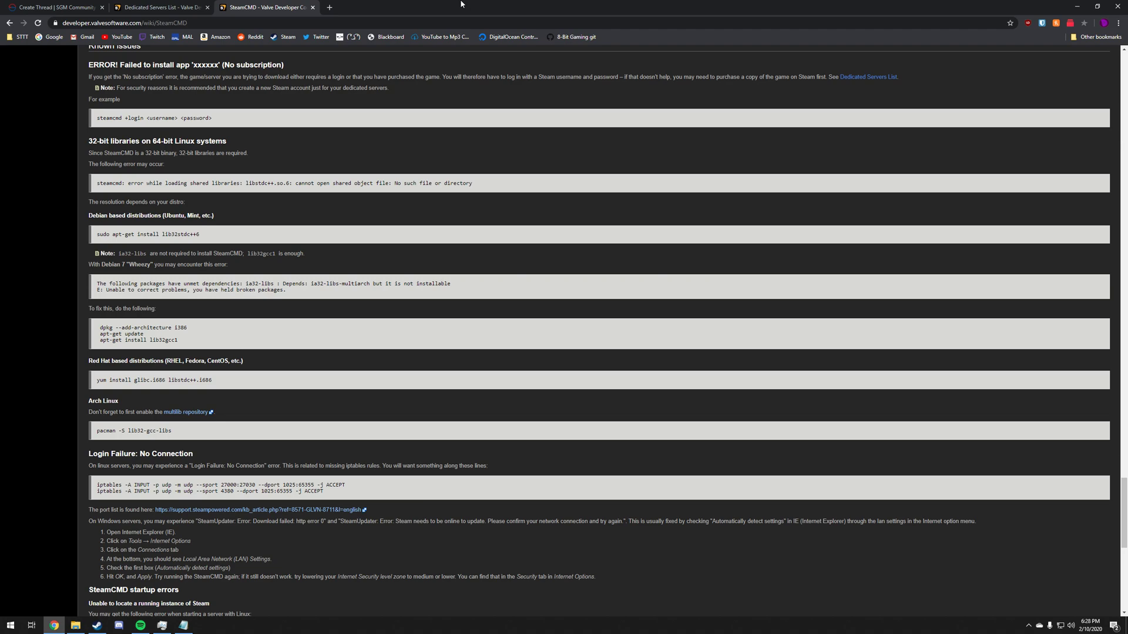
pyautogui.scroll(3)
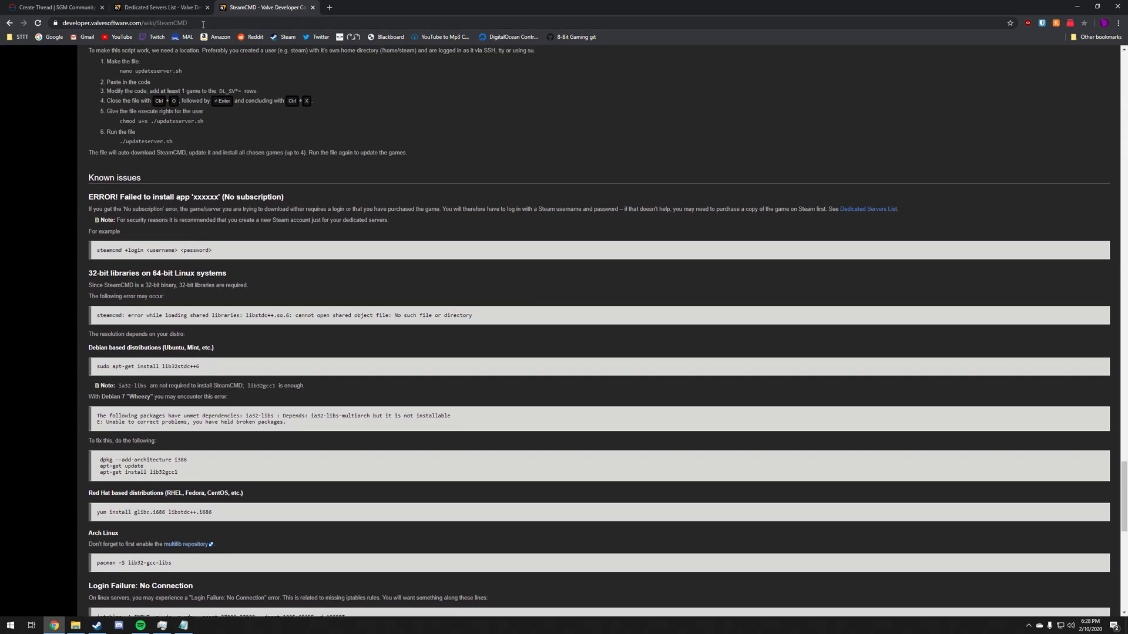
pyautogui.click(144, 22)
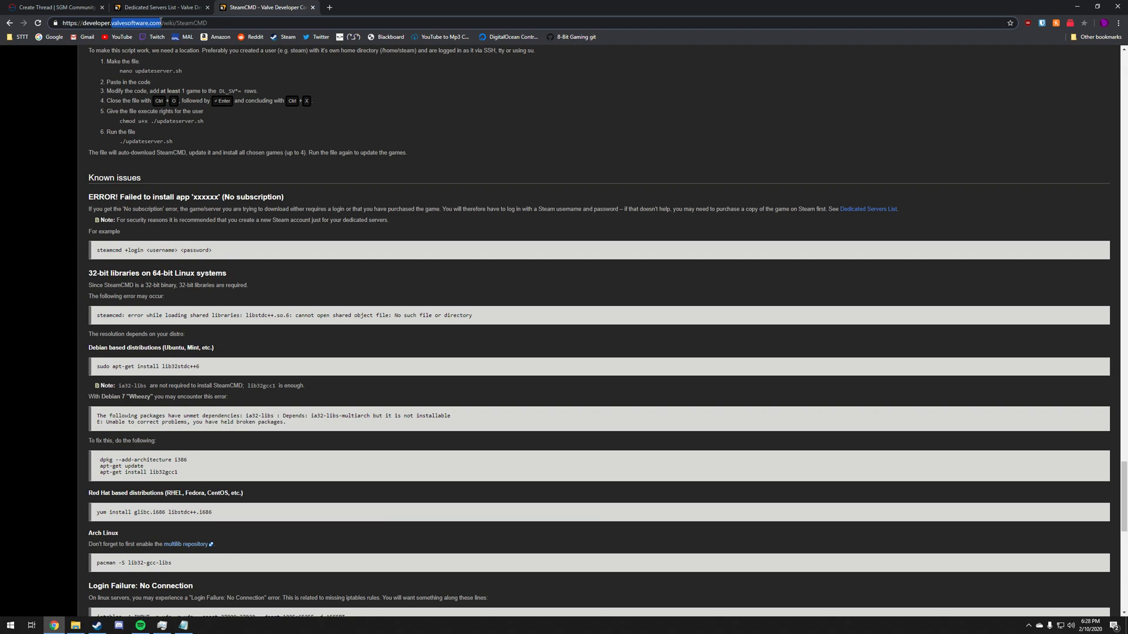
pyautogui.click(427, 142)
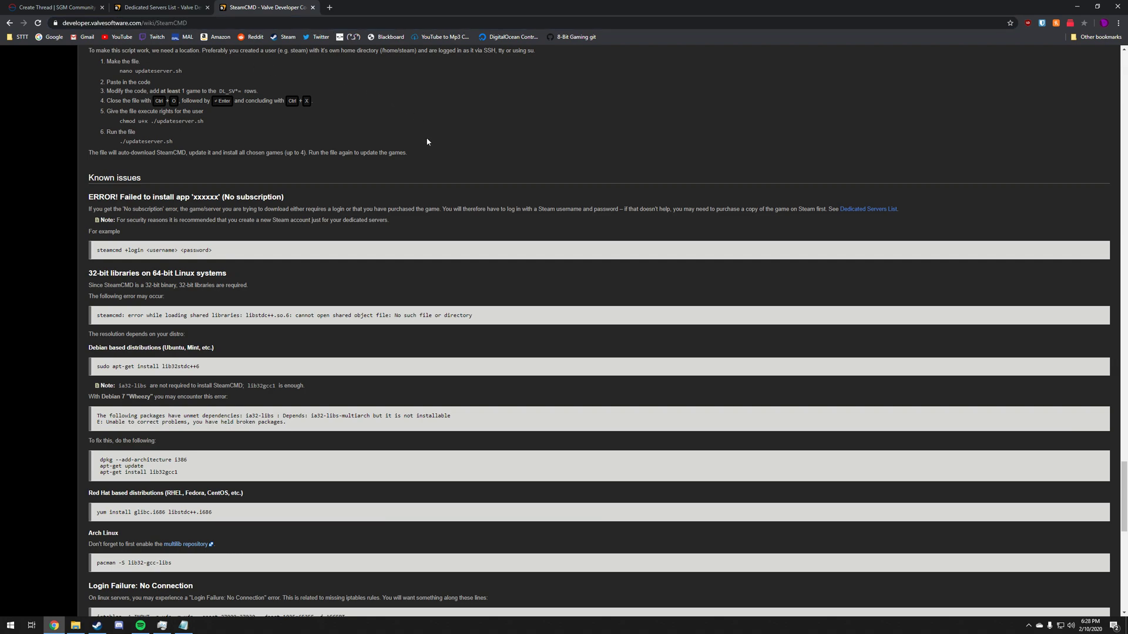
pyautogui.scroll(3)
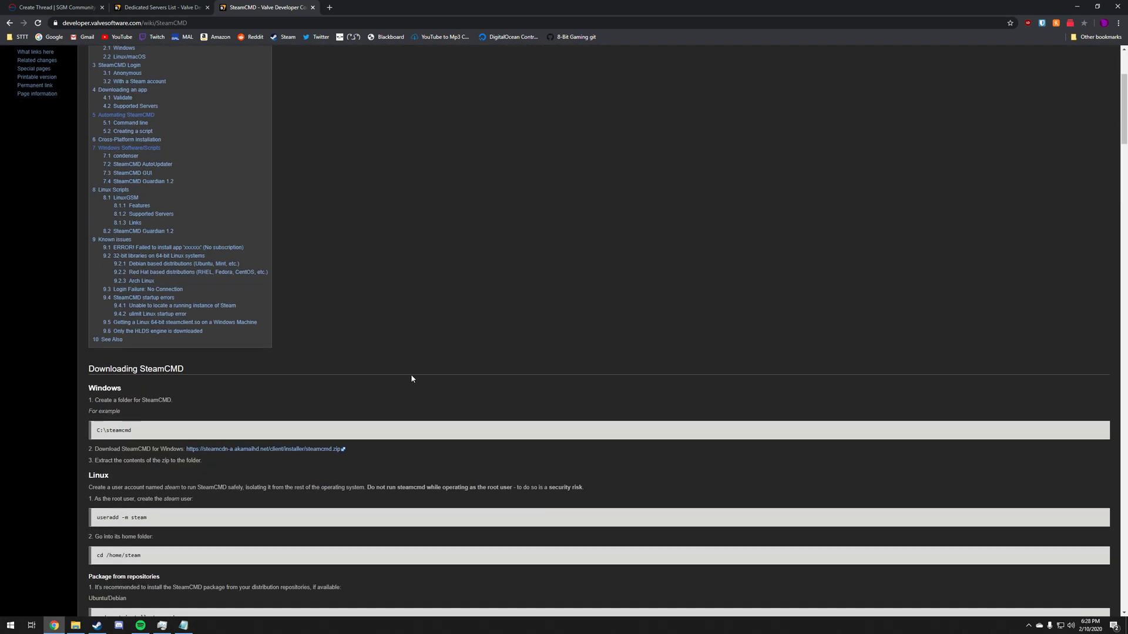
pyautogui.scroll(-3)
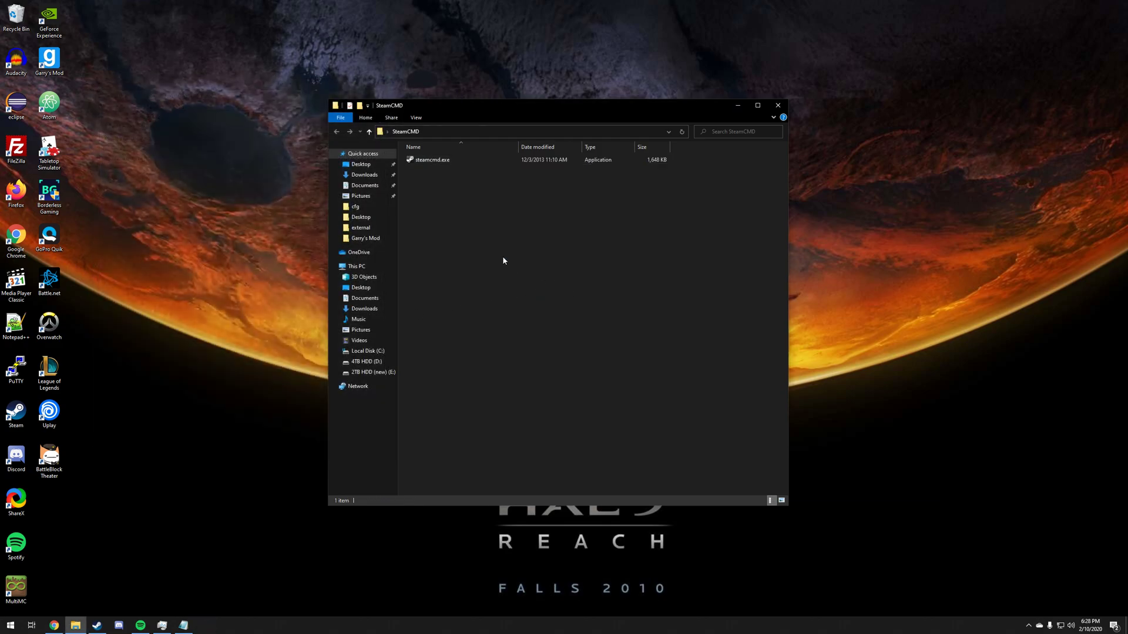
# Step: Create a new text document in the SteamCMD folder and name it css_textures.bat
pyautogui.rightClick(504, 261)
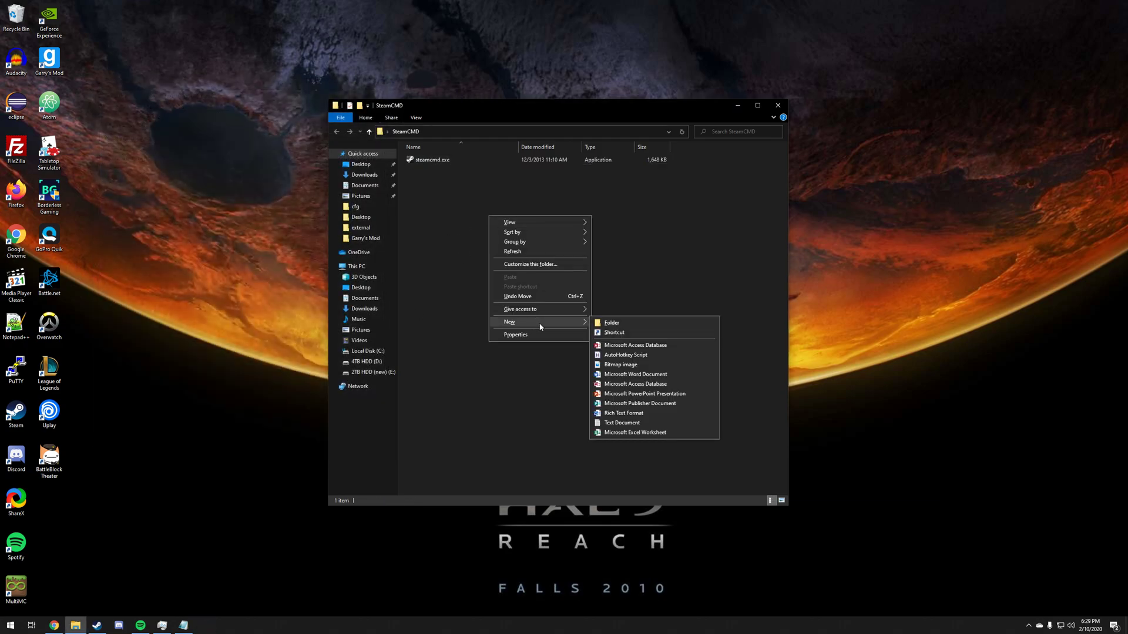
pyautogui.moveTo(633, 424)
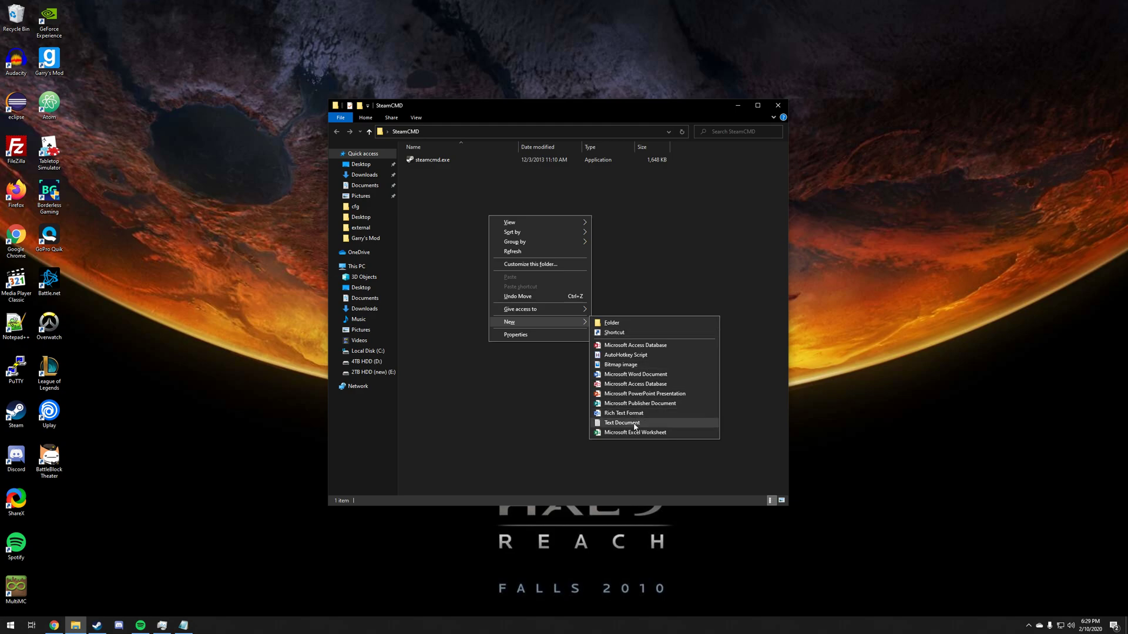
pyautogui.click(621, 422)
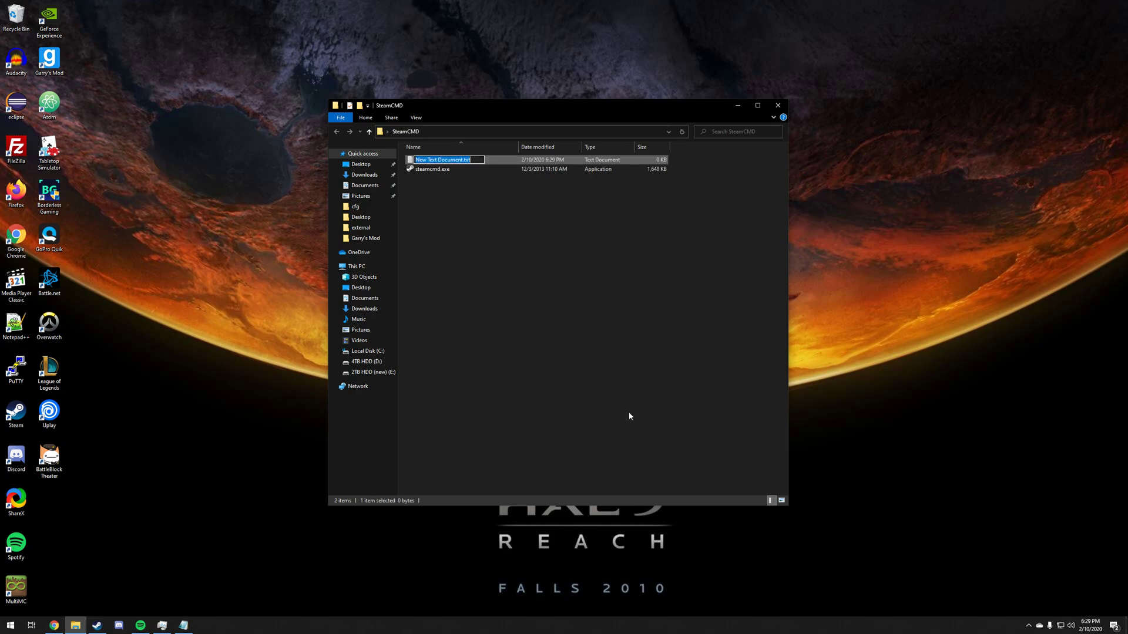
pyautogui.press('ctrl+a')
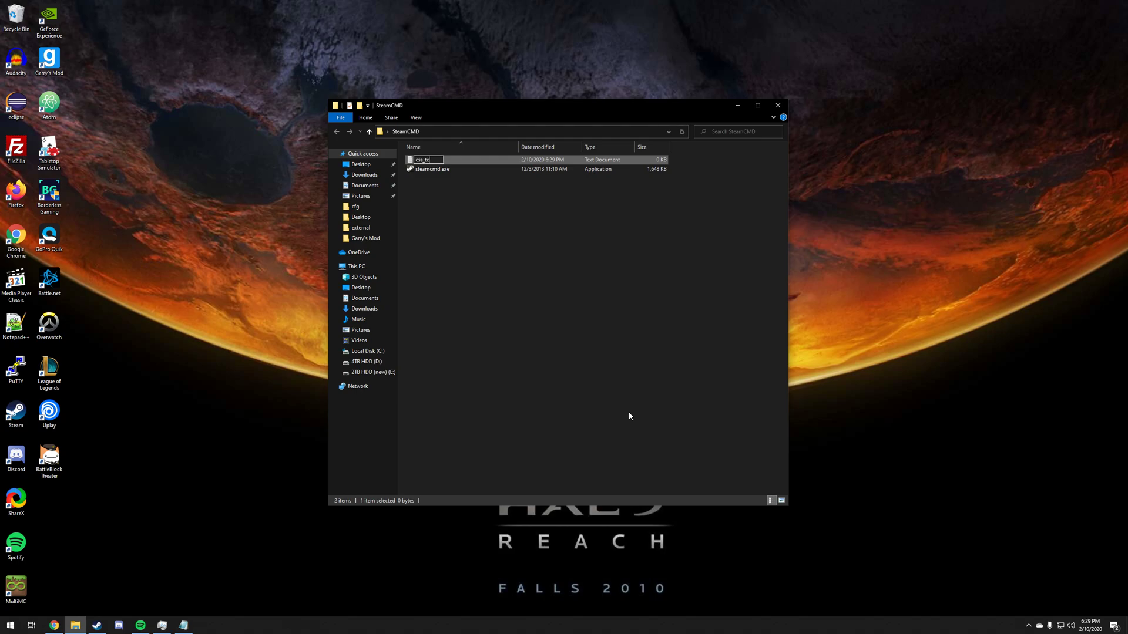
pyautogui.write('css_textures.bat')
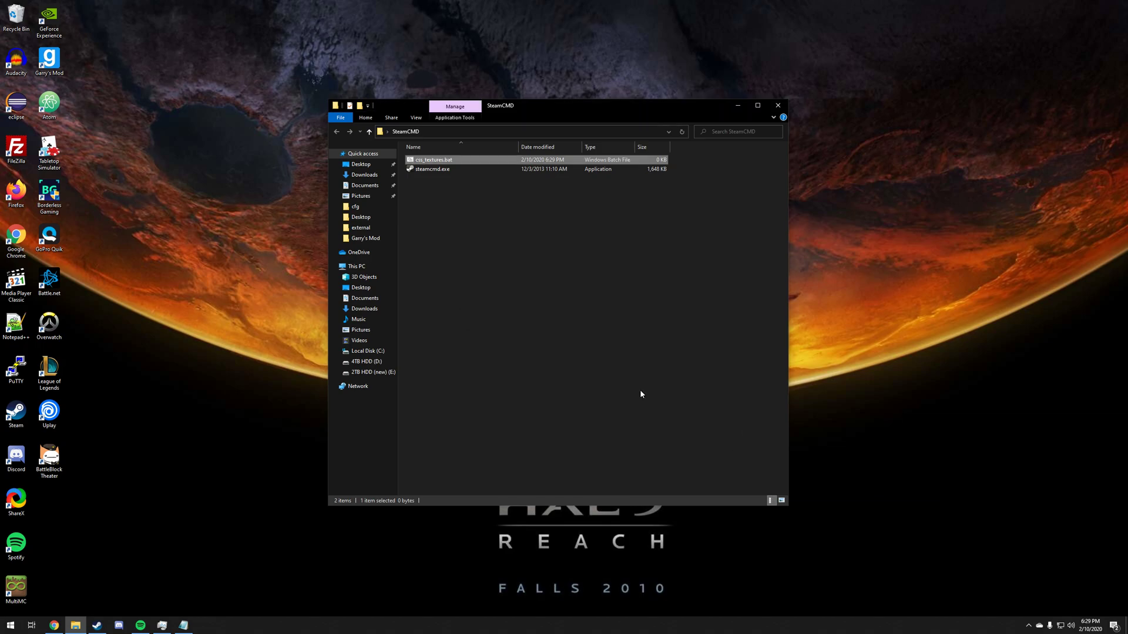
pyautogui.rightClick(434, 160)
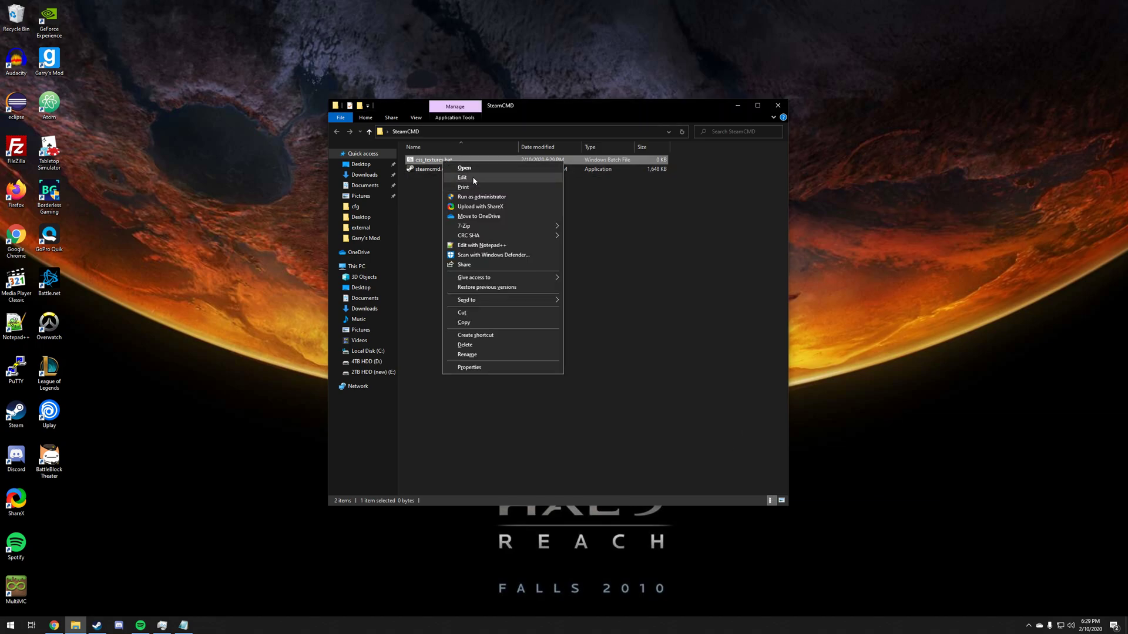
# Step: Write the steamcmd.exe command with +login anonymous, +force_install_dir ./css_ds, +app_update 232330 and save it
pyautogui.click(463, 177)
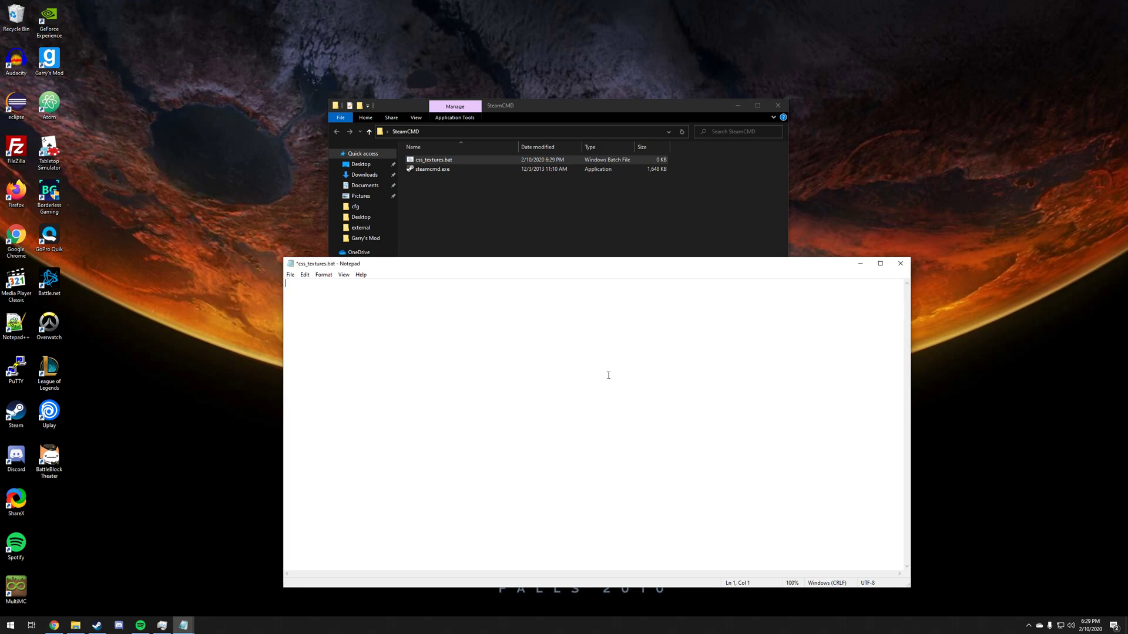
pyautogui.write('.\\steamcmd.exe +login anonymous +force_install_dir ./css_ds +app_update 232330 +quit')
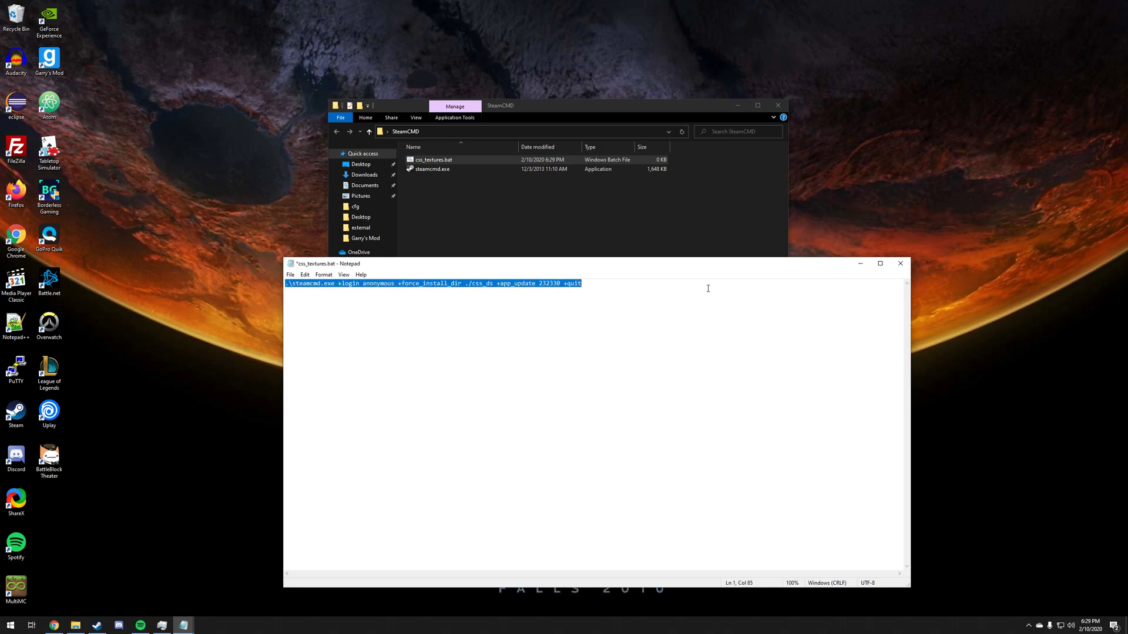
pyautogui.click(286, 283)
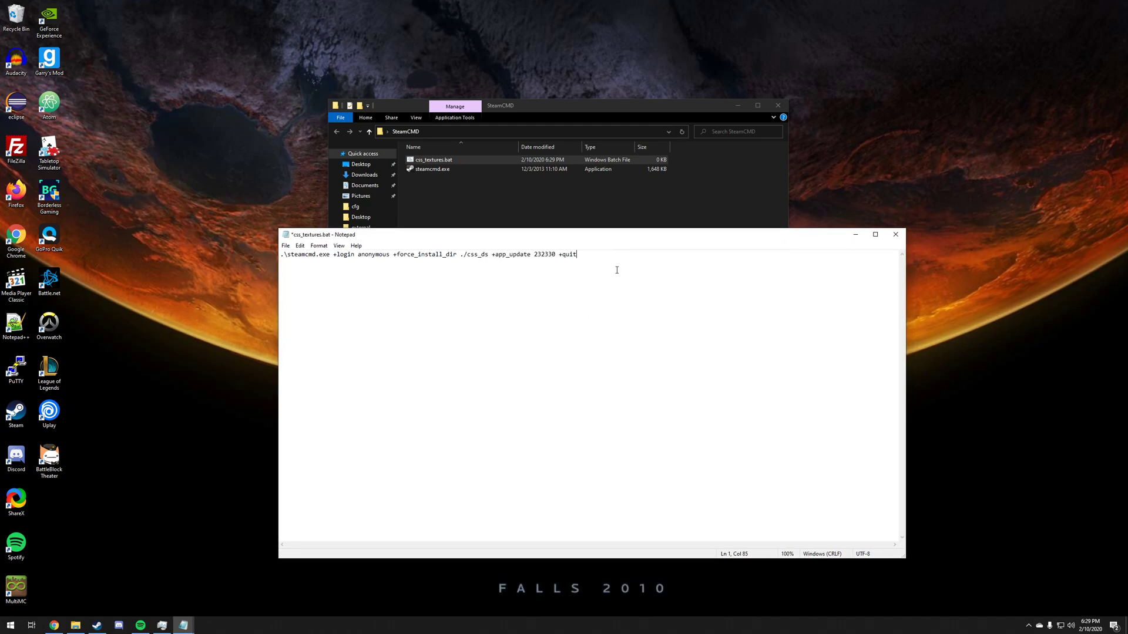
pyautogui.press('ctrl+s')
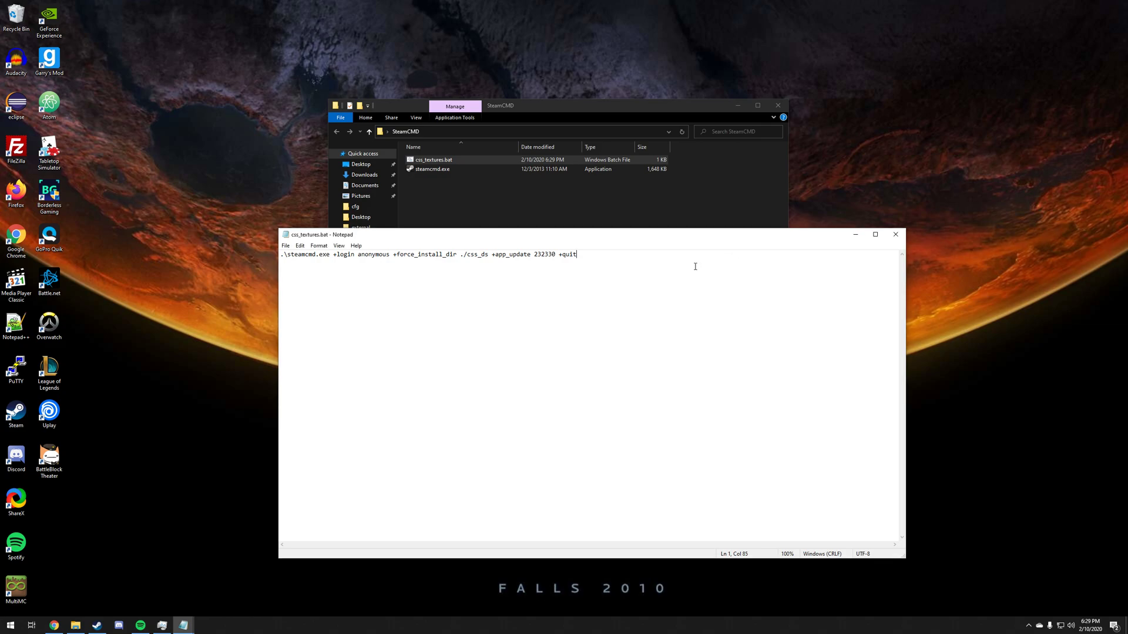
pyautogui.moveTo(643, 281)
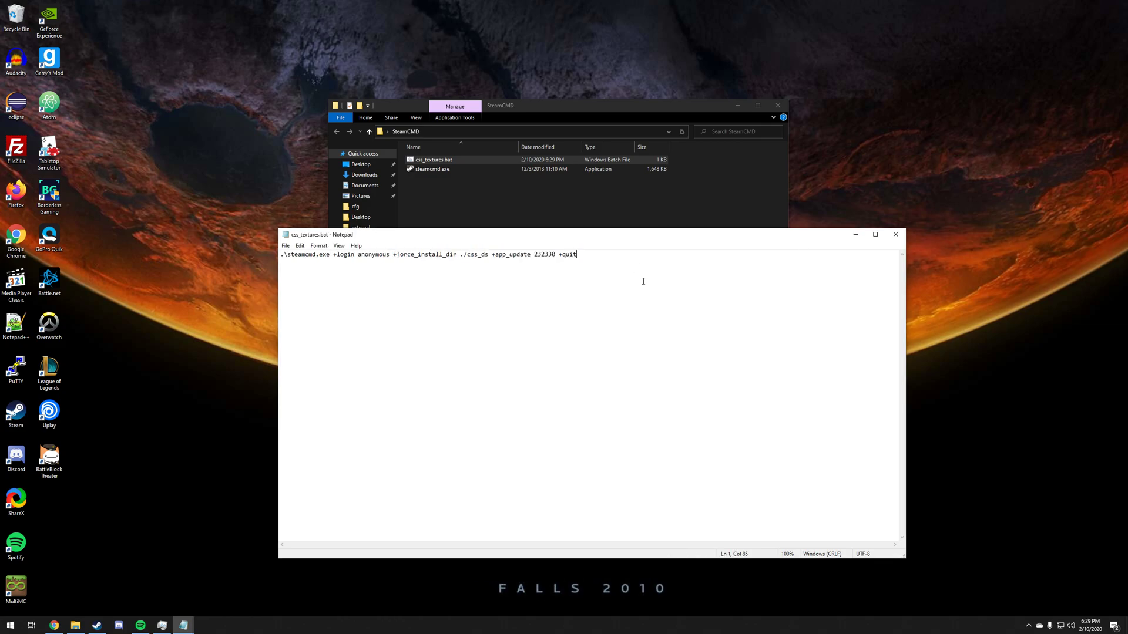
pyautogui.moveTo(630, 328)
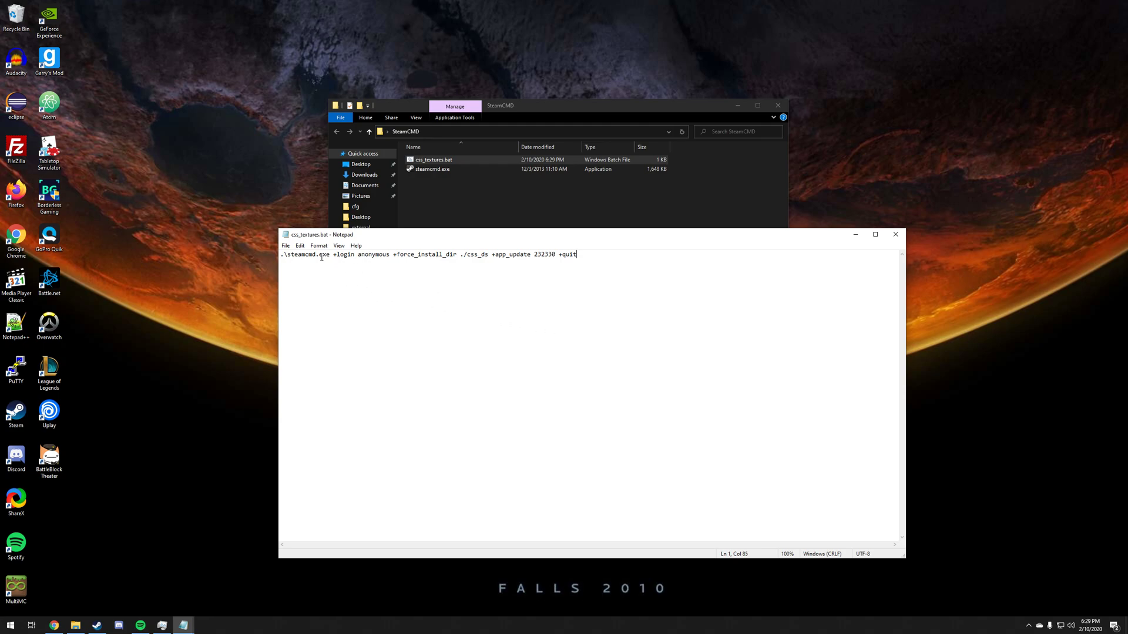
# Step: Review the command's arguments and append +quit at the end
pyautogui.doubleClick(302, 254)
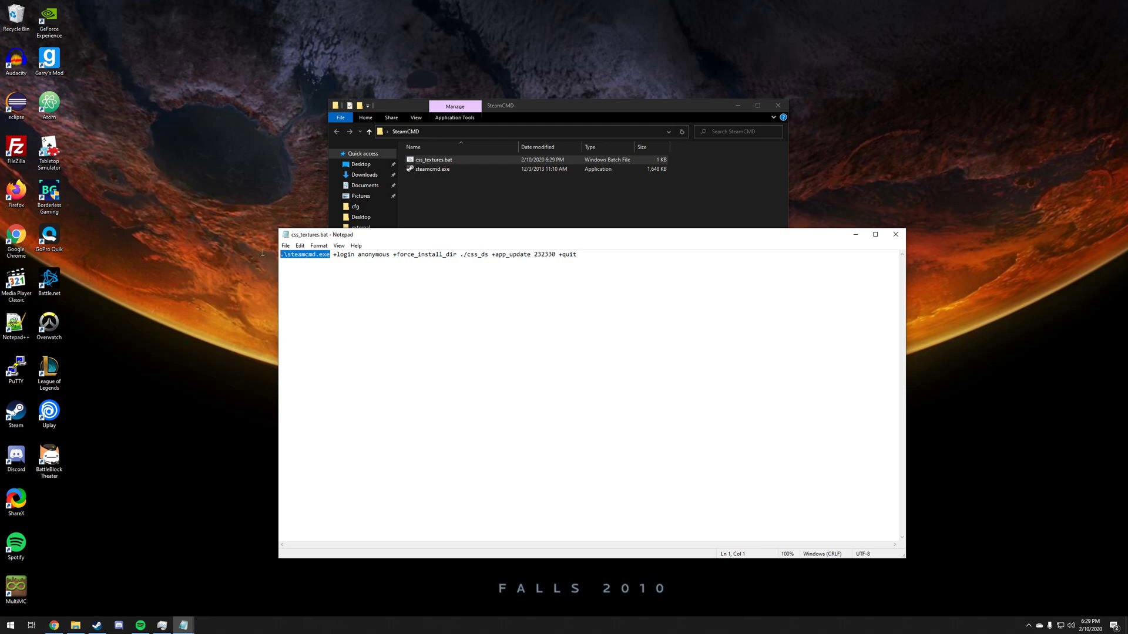
pyautogui.click(331, 254)
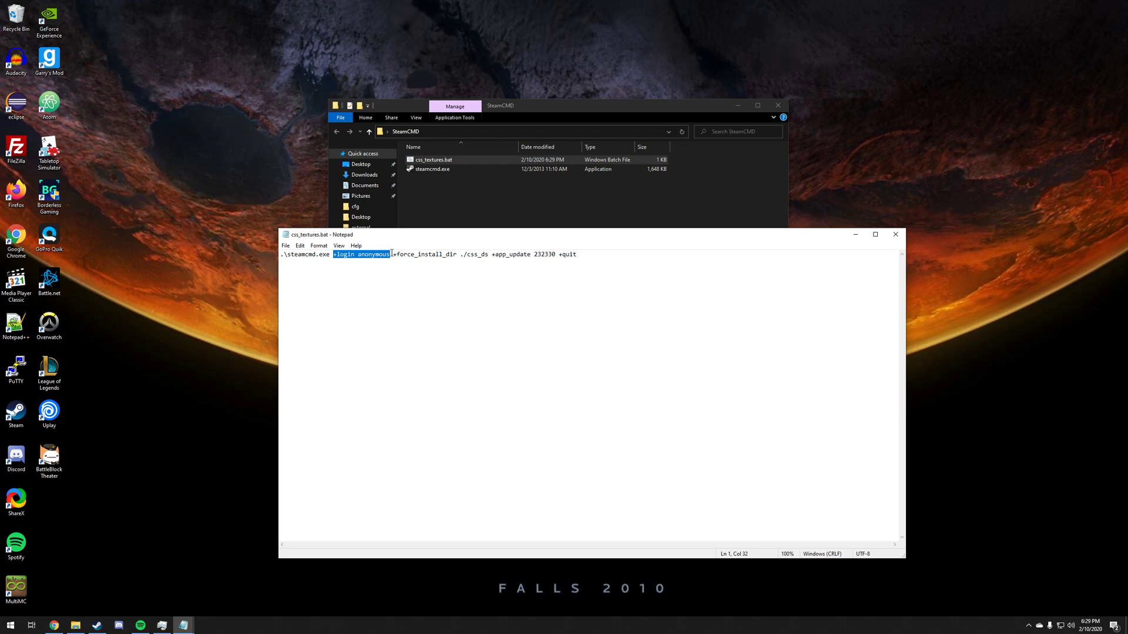
pyautogui.doubleClick(404, 254)
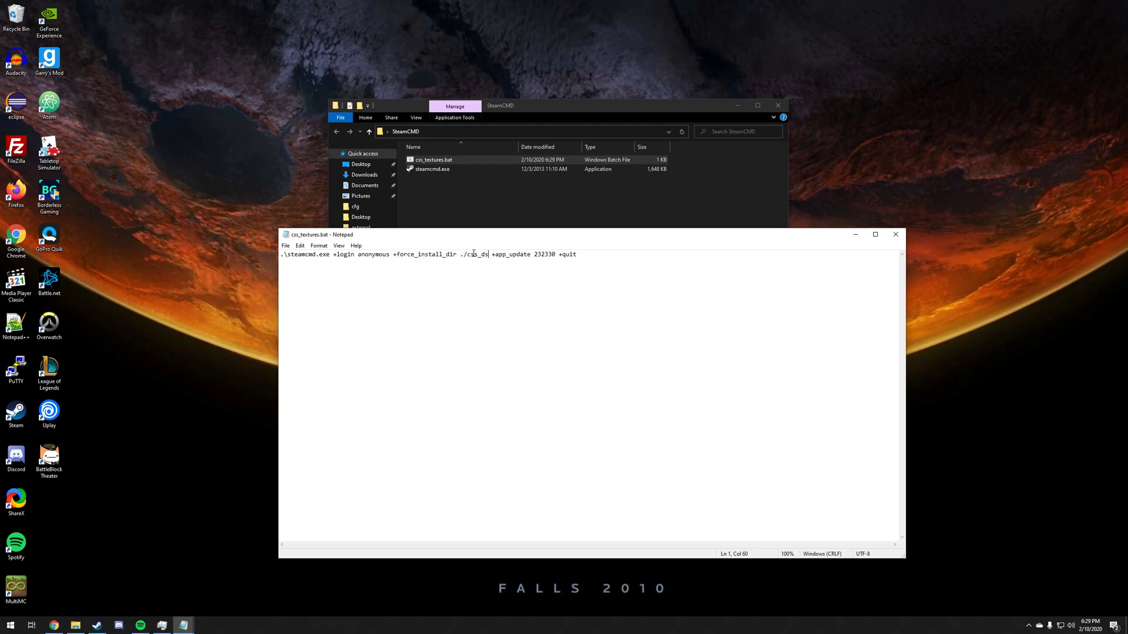
pyautogui.doubleClick(475, 254)
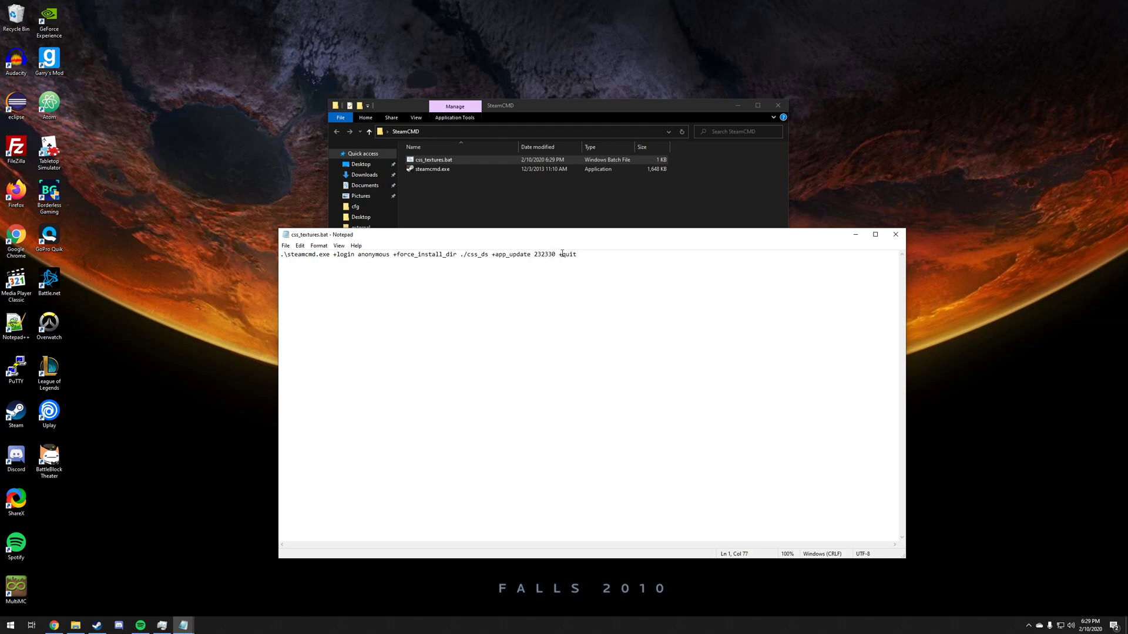
pyautogui.write('+quit')
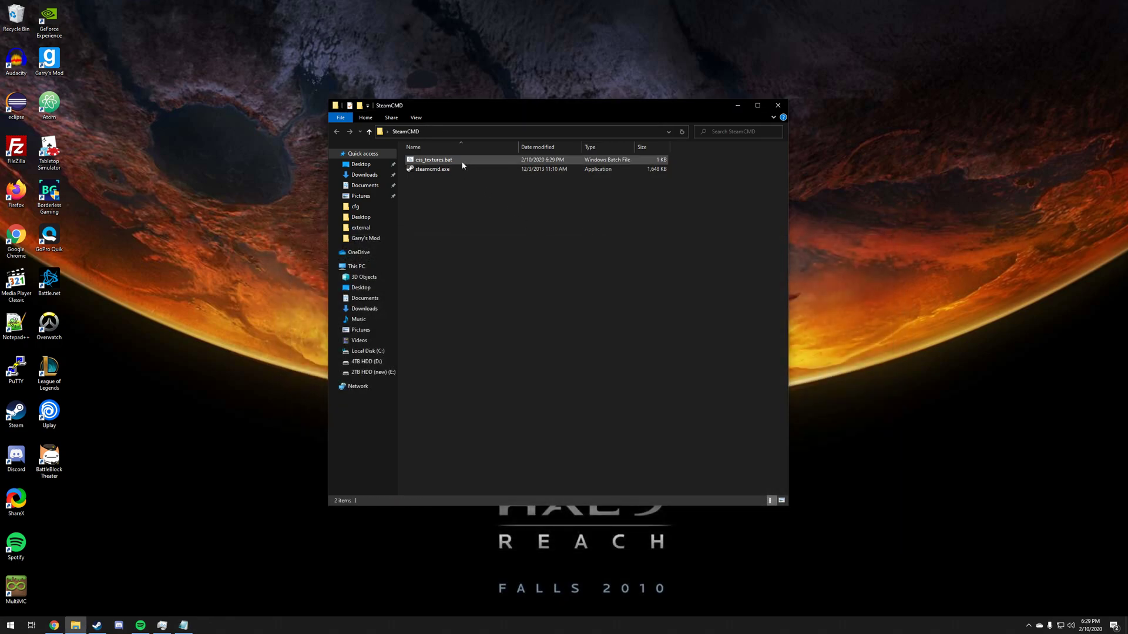
# Step: Run css_textures.bat so SteamCMD downloads app 232330 into css_ds
pyautogui.doubleClick(434, 158)
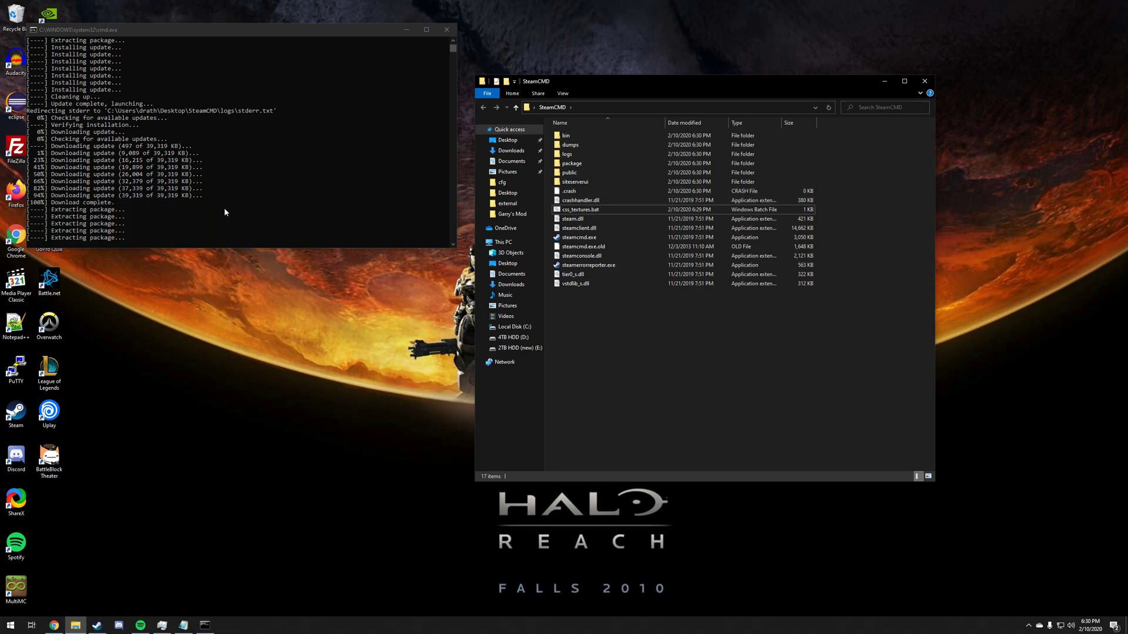
pyautogui.moveTo(483, 186)
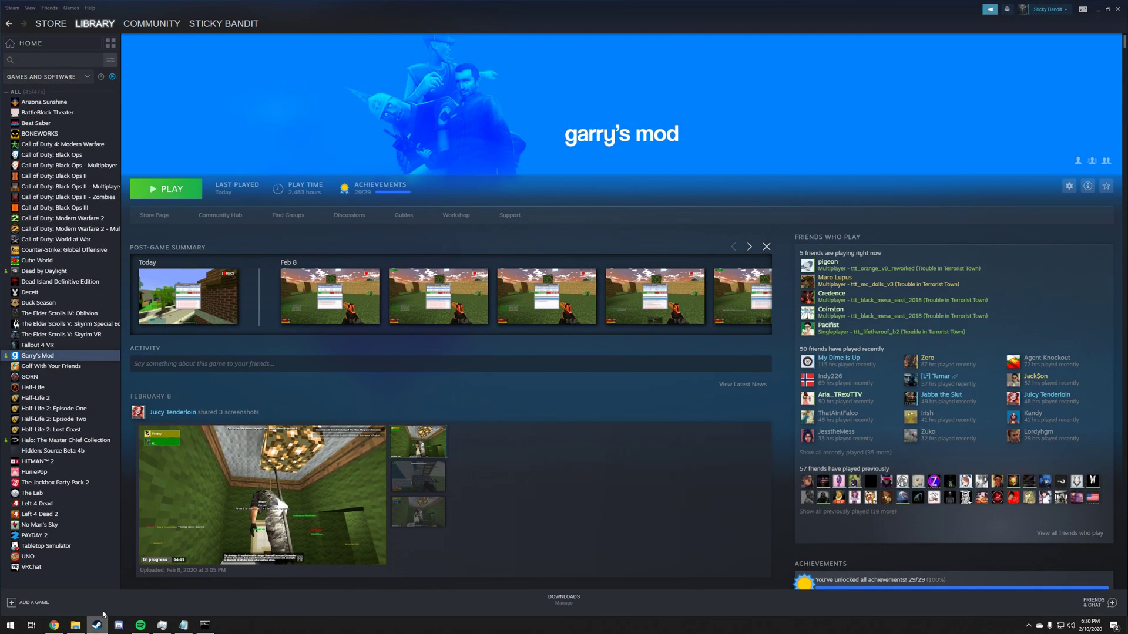
# Step: Bring up Garry's Mod's Properties in the Steam library on the Local Files page
pyautogui.rightClick(37, 355)
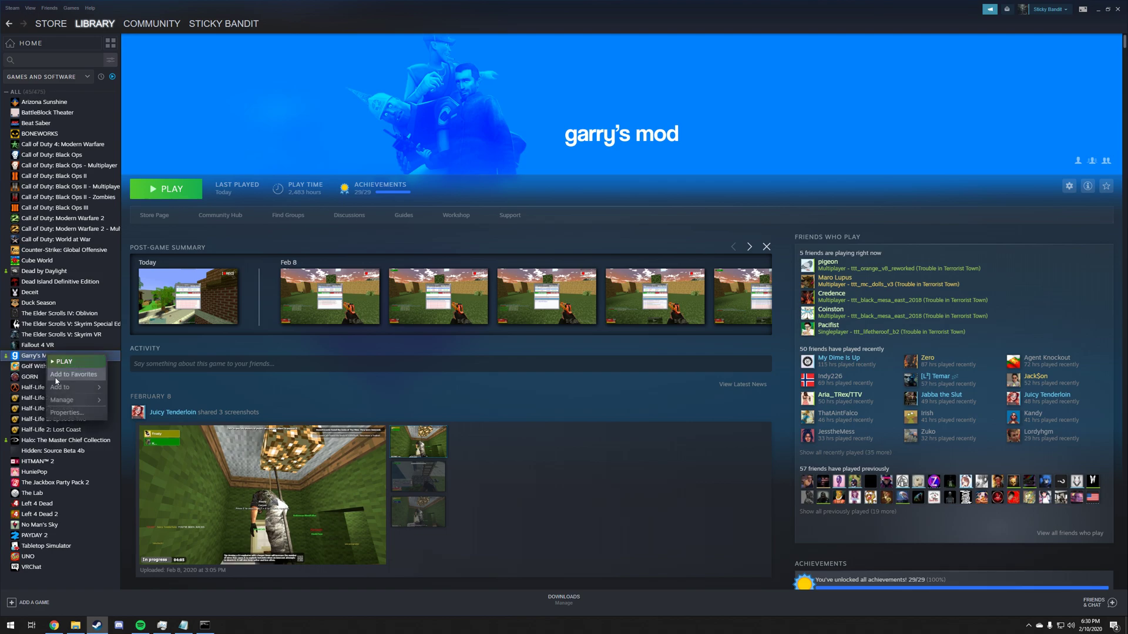
pyautogui.click(65, 413)
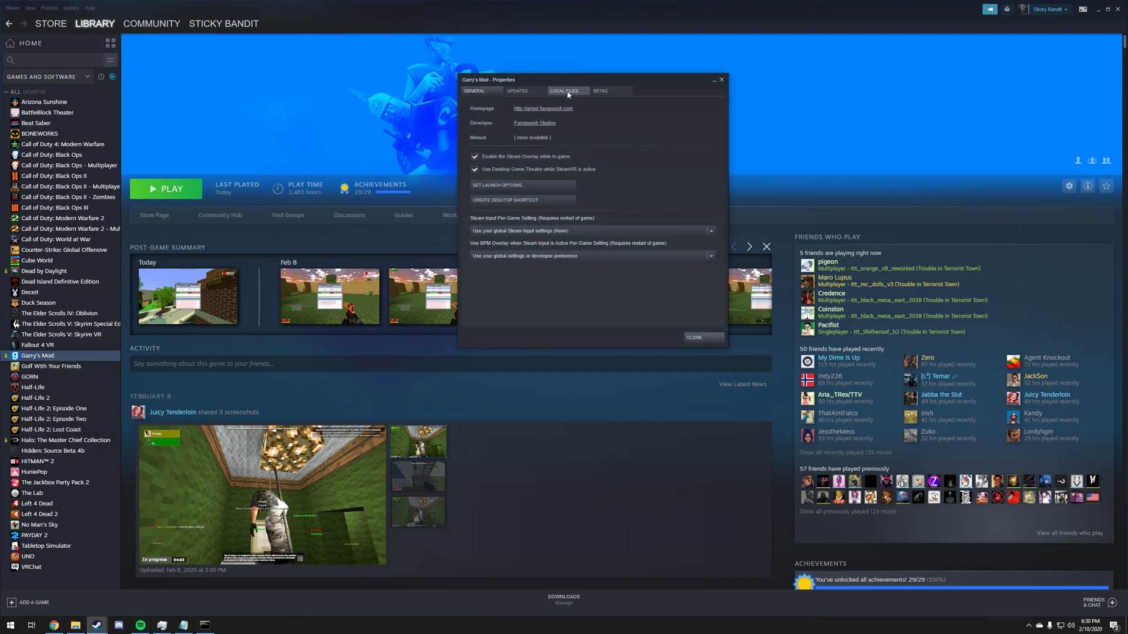
pyautogui.click(564, 91)
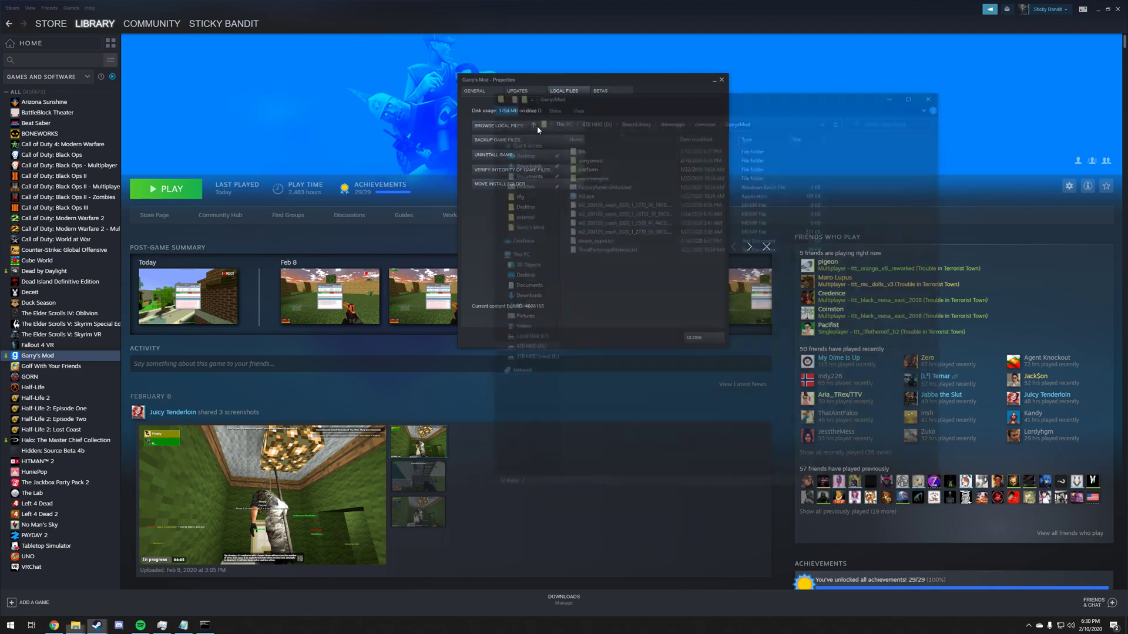
# Step: Browse Garry's Mod's local files into garrysmod > cfg and pick mount.cfg
pyautogui.click(502, 125)
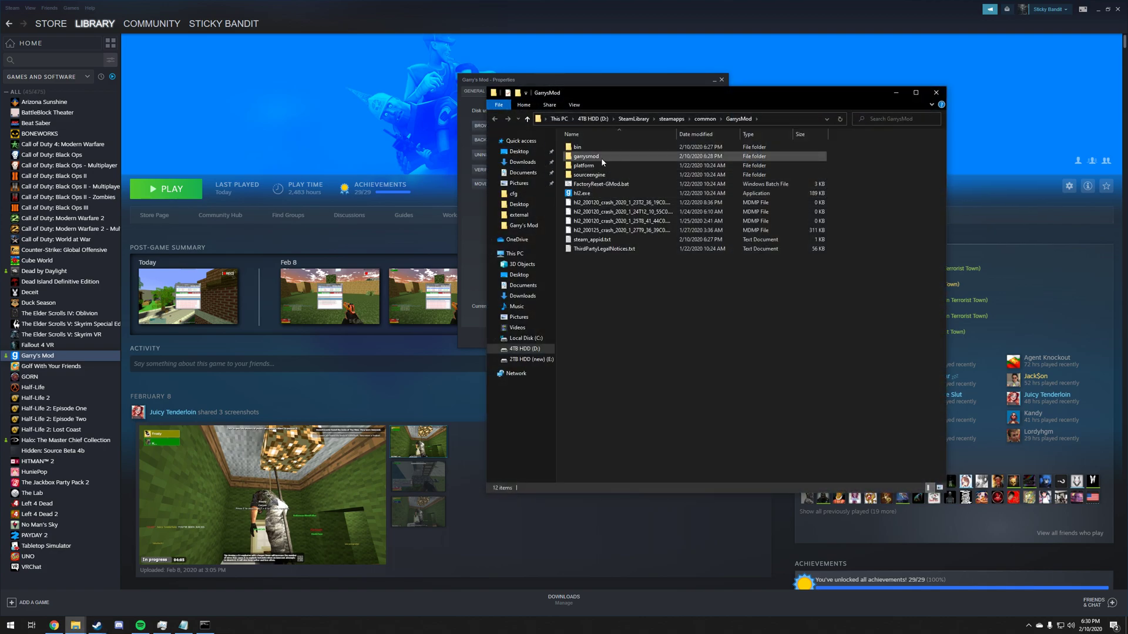
pyautogui.doubleClick(584, 156)
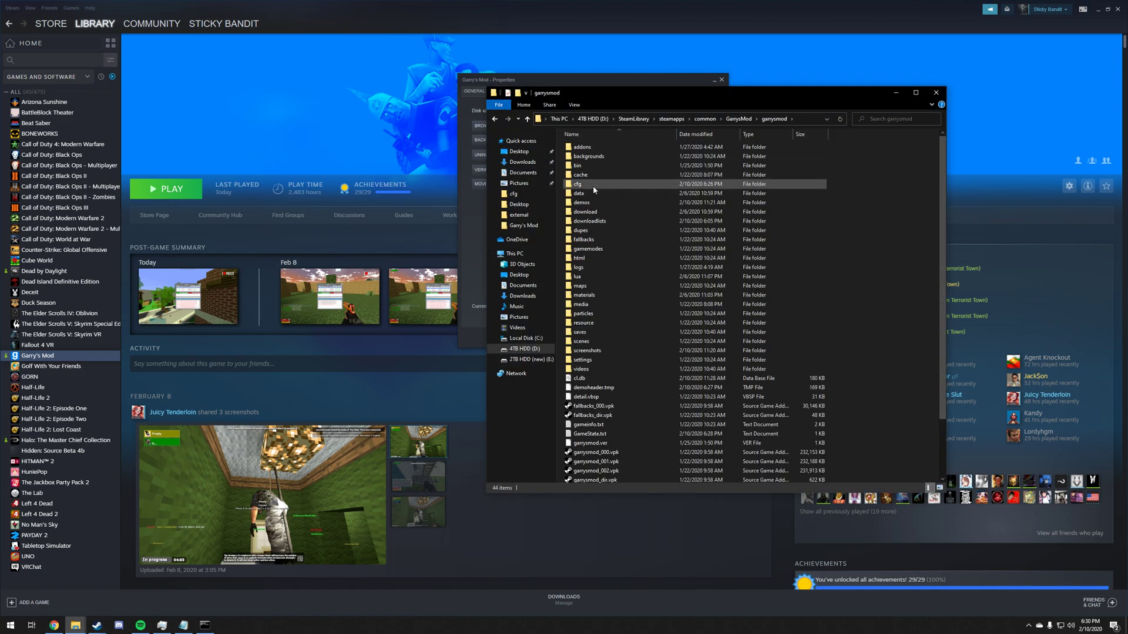
pyautogui.doubleClick(578, 185)
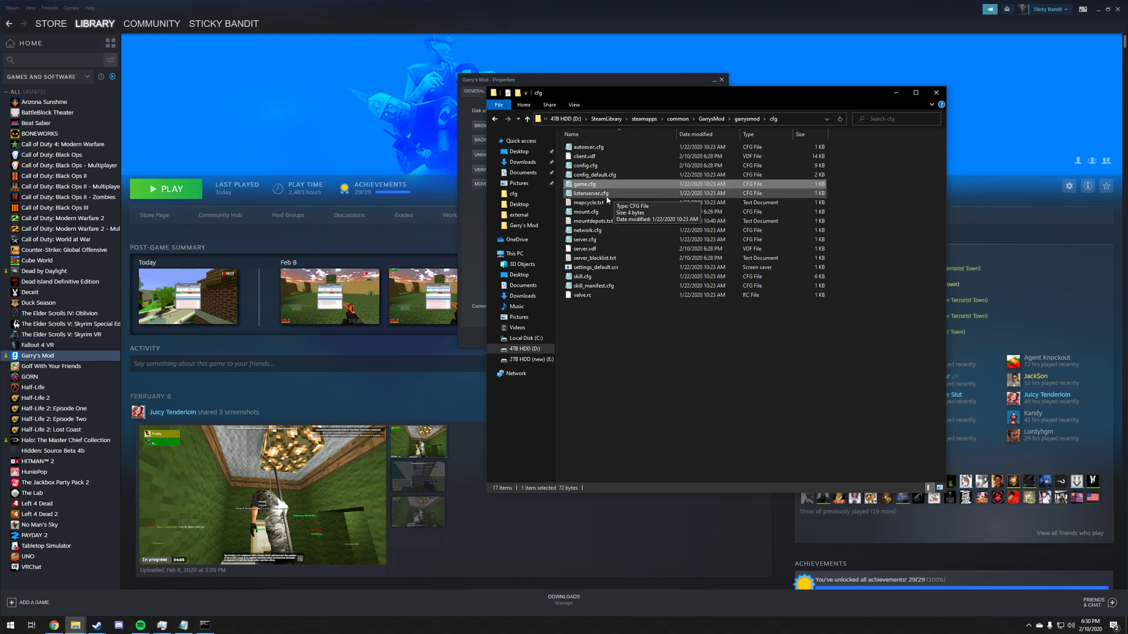
pyautogui.click(593, 221)
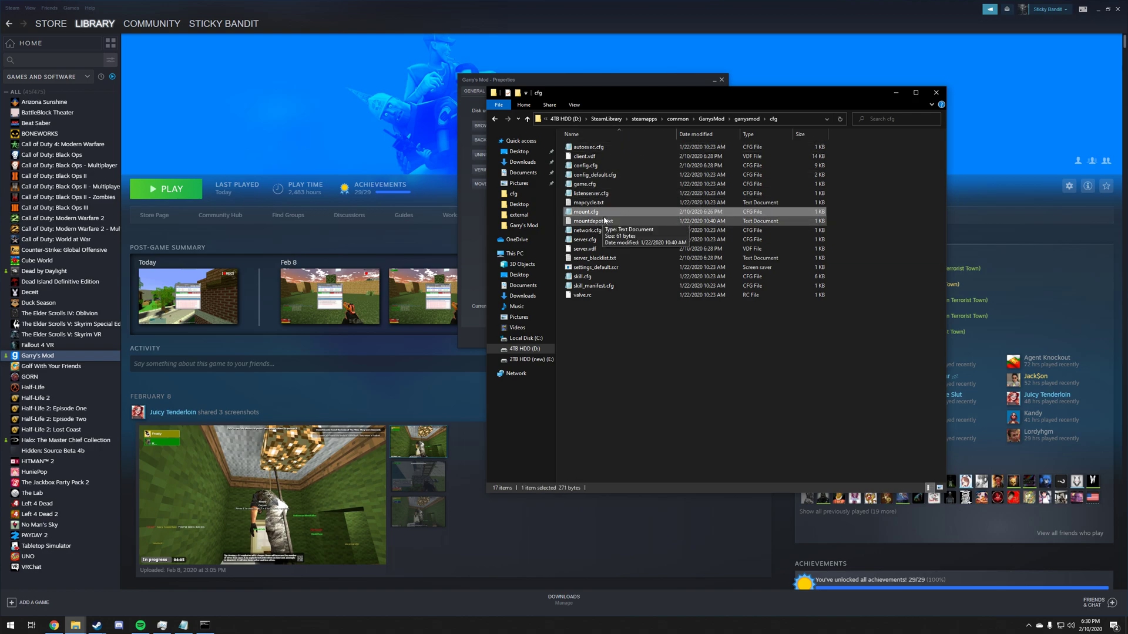
pyautogui.moveTo(586, 212)
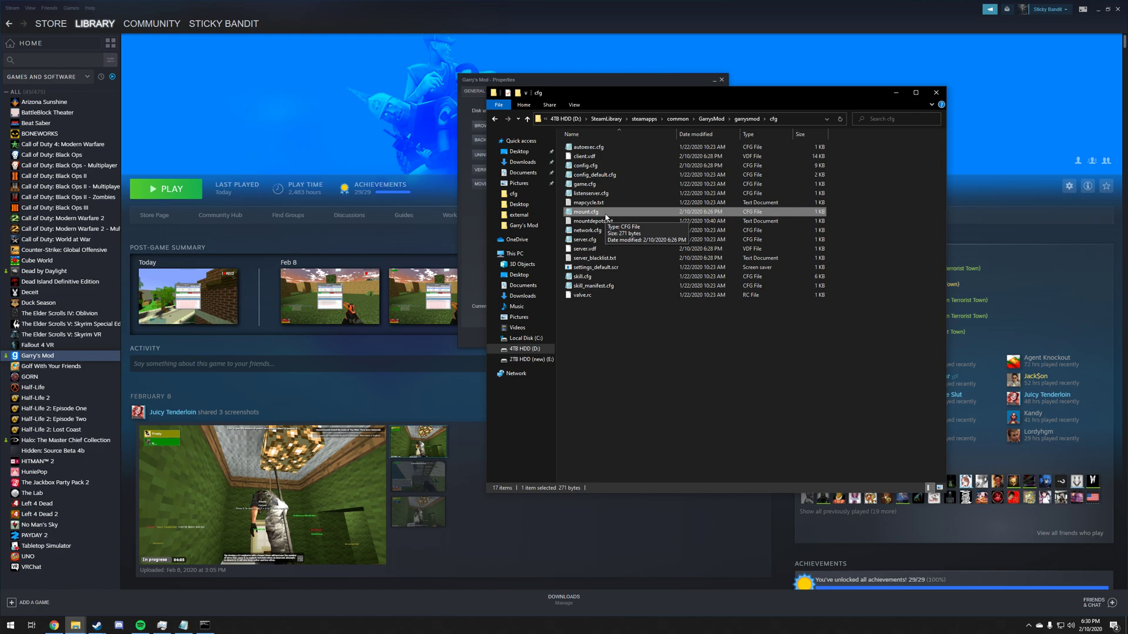
pyautogui.moveTo(617, 213)
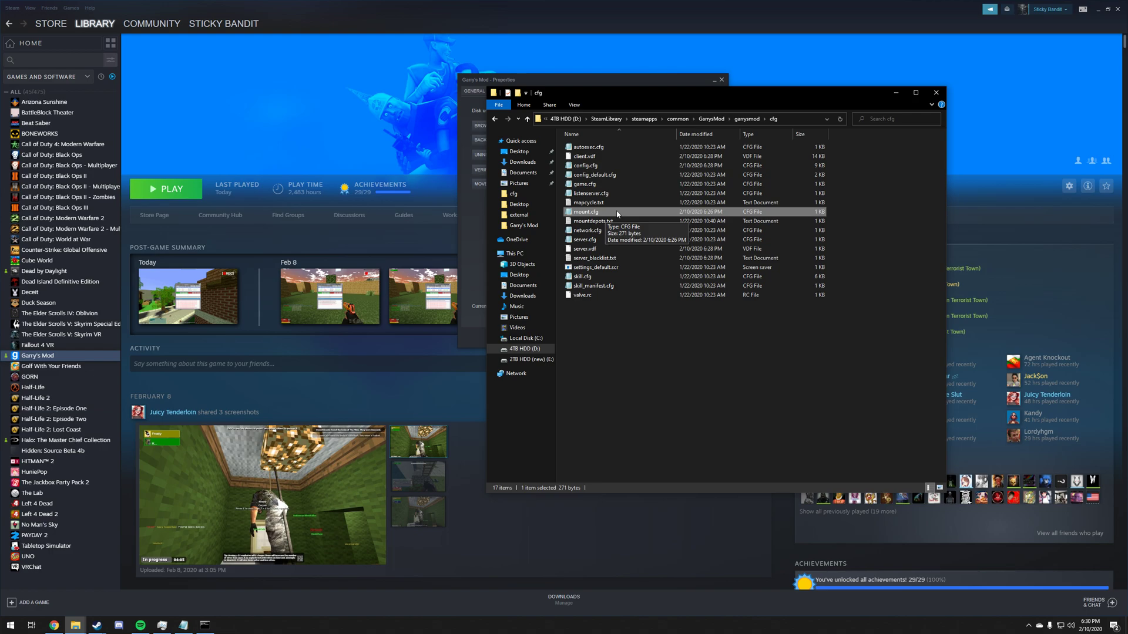
pyautogui.moveTo(603, 251)
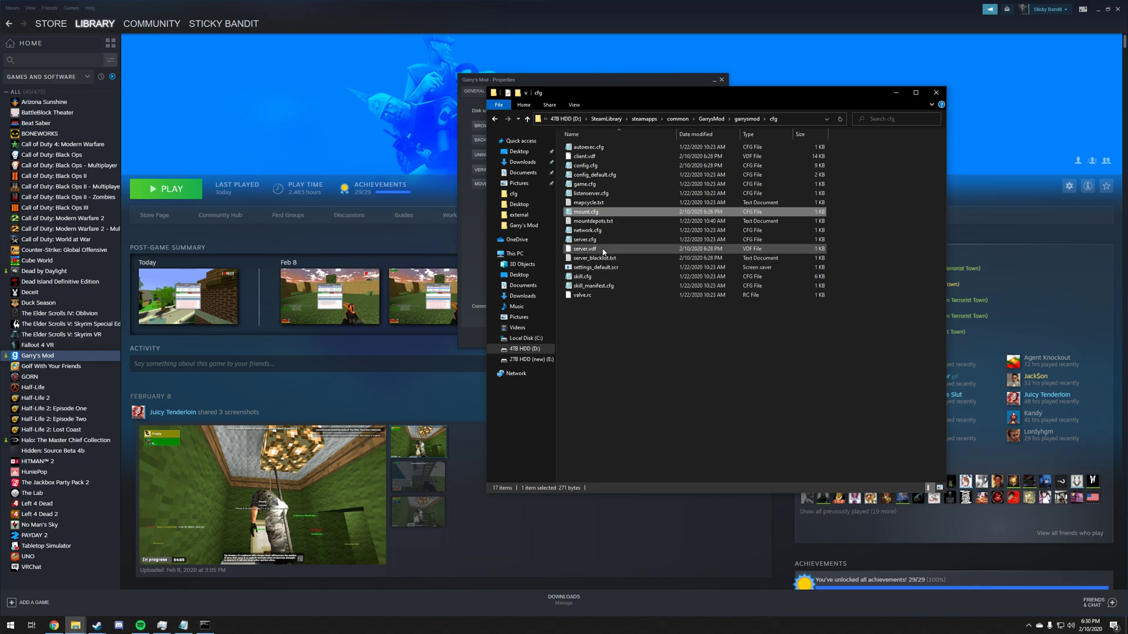
# Step: Open mount.cfg in Notepad for editing
pyautogui.doubleClick(584, 249)
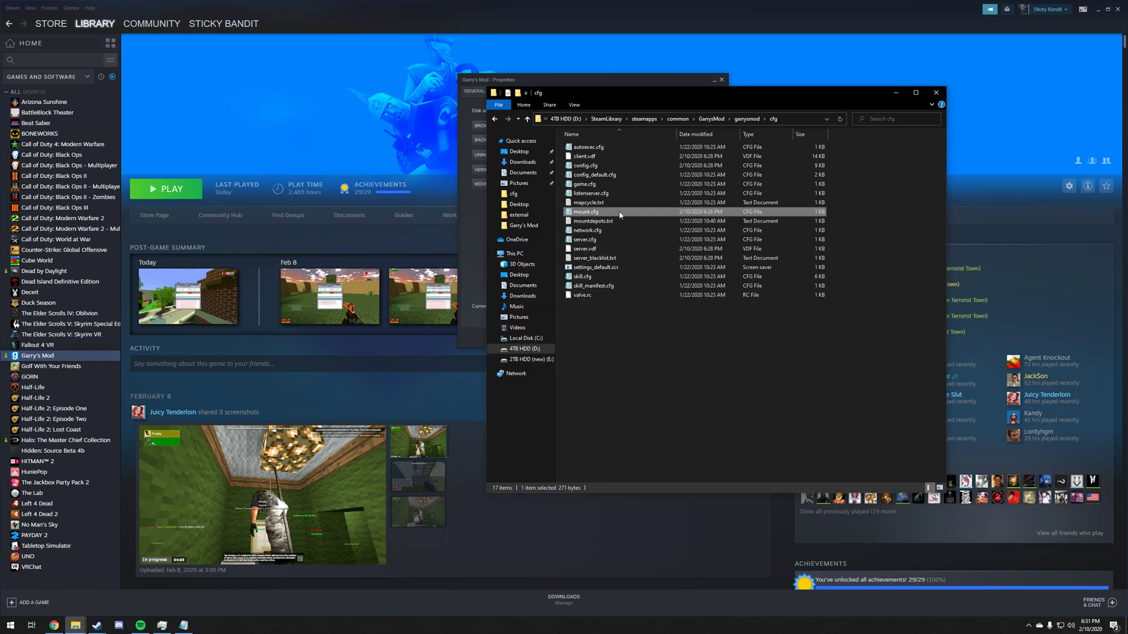
pyautogui.click(585, 248)
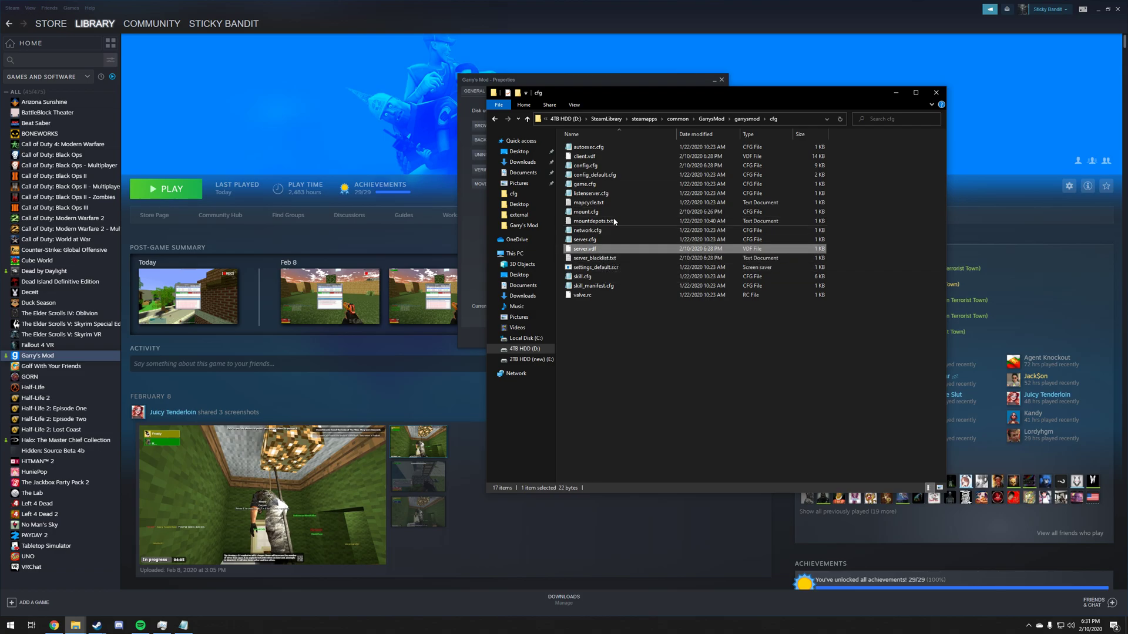
pyautogui.doubleClick(585, 212)
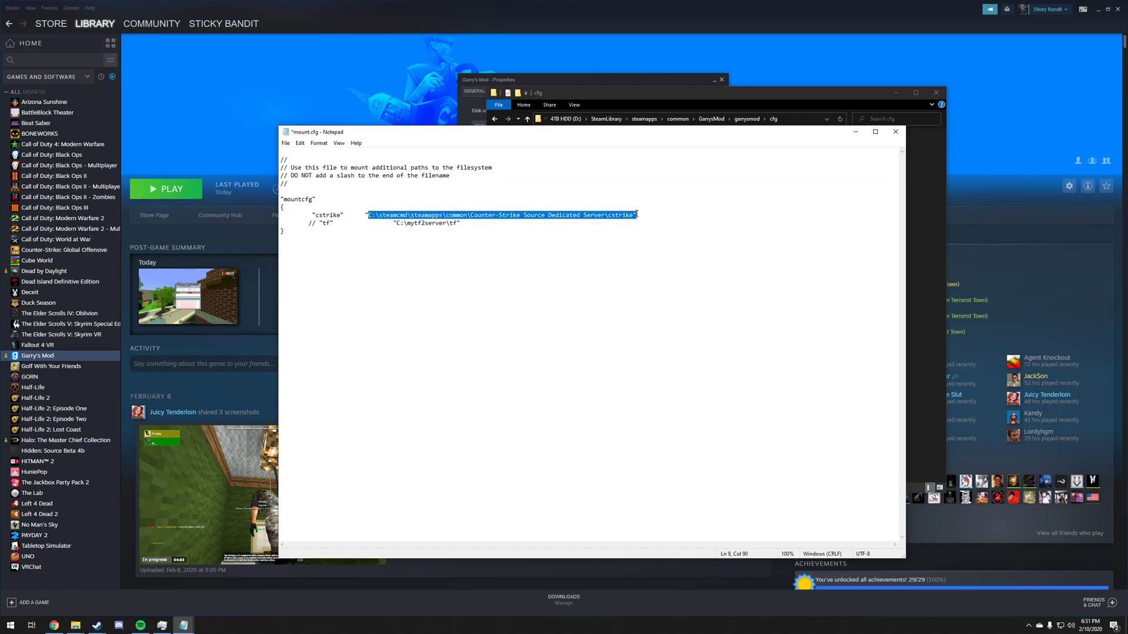
# Step: Clear the old cstrike path in mount.cfg, leaving empty quotes
pyautogui.press('Delete')
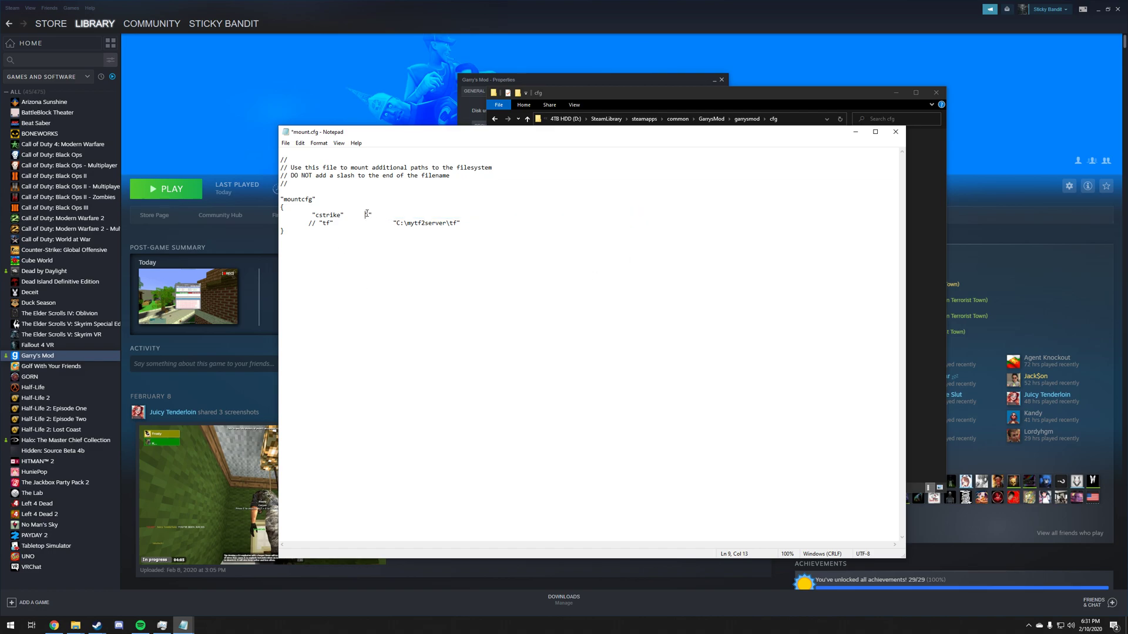
pyautogui.write('"')
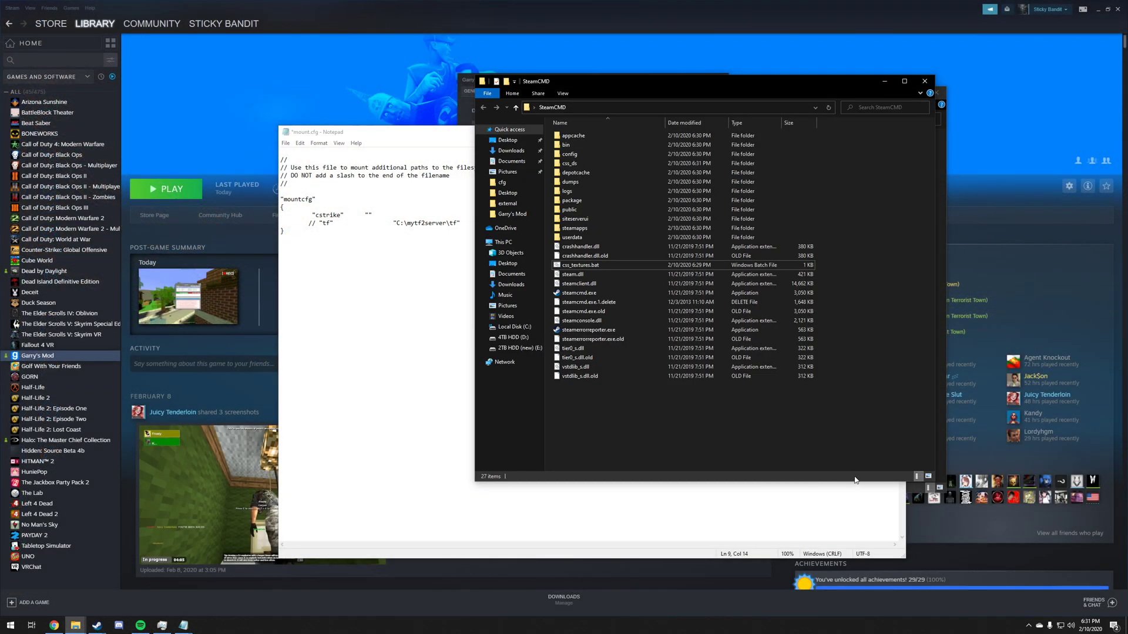
pyautogui.moveTo(665, 416)
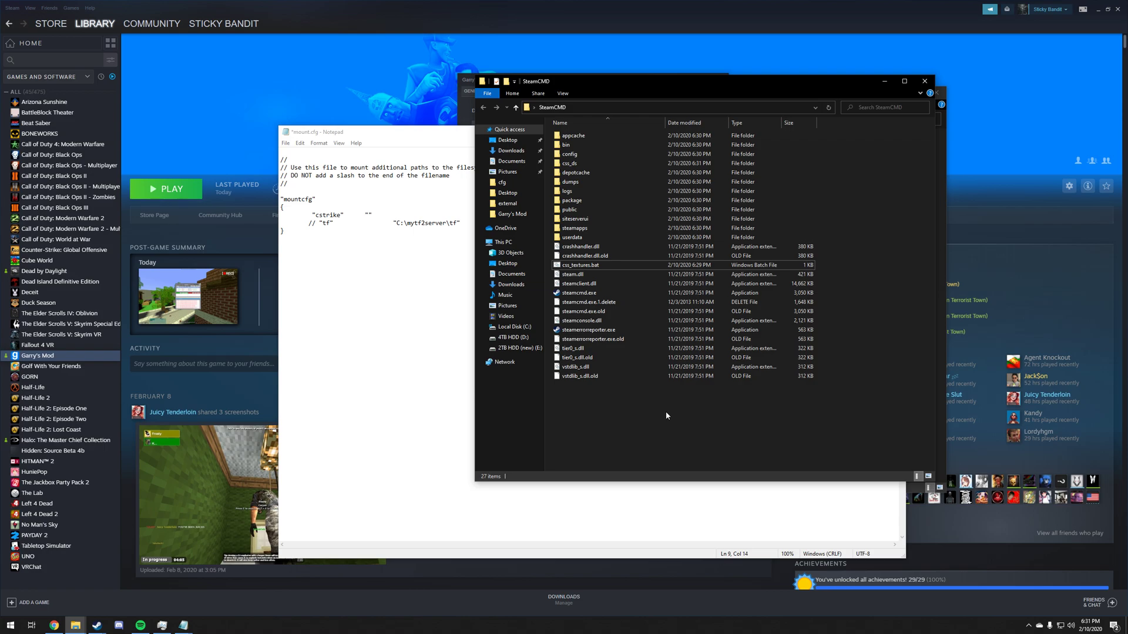
# Step: Navigate into SteamCMD's css_ds cstrike folder, select its full address-bar path, and return to Notepad
pyautogui.click(570, 154)
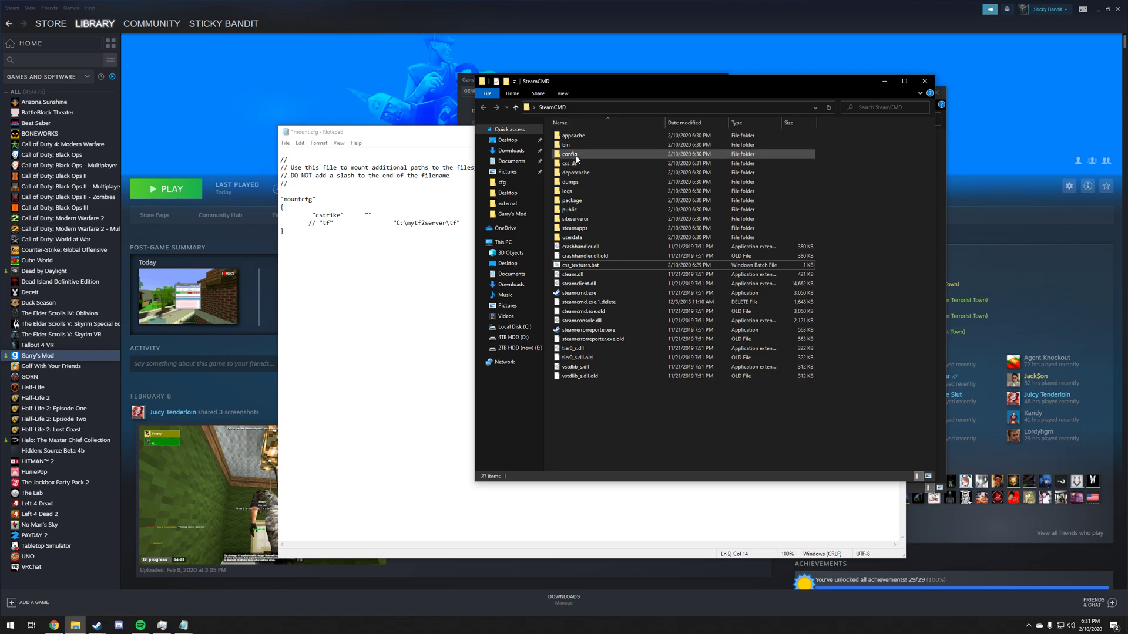
pyautogui.moveTo(572, 163)
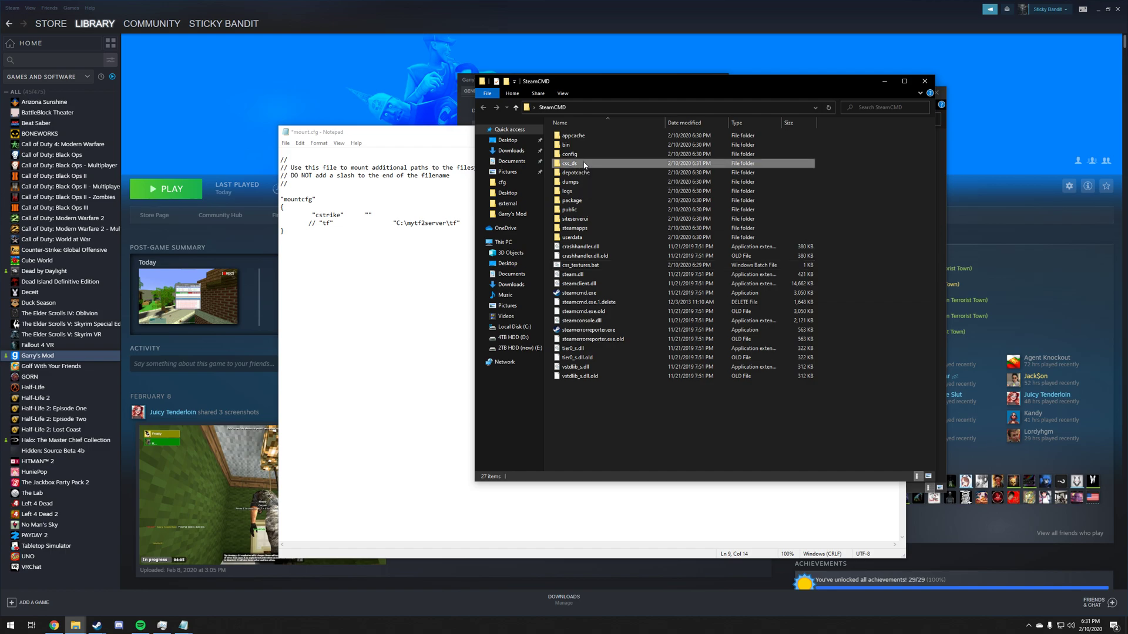
pyautogui.doubleClick(569, 163)
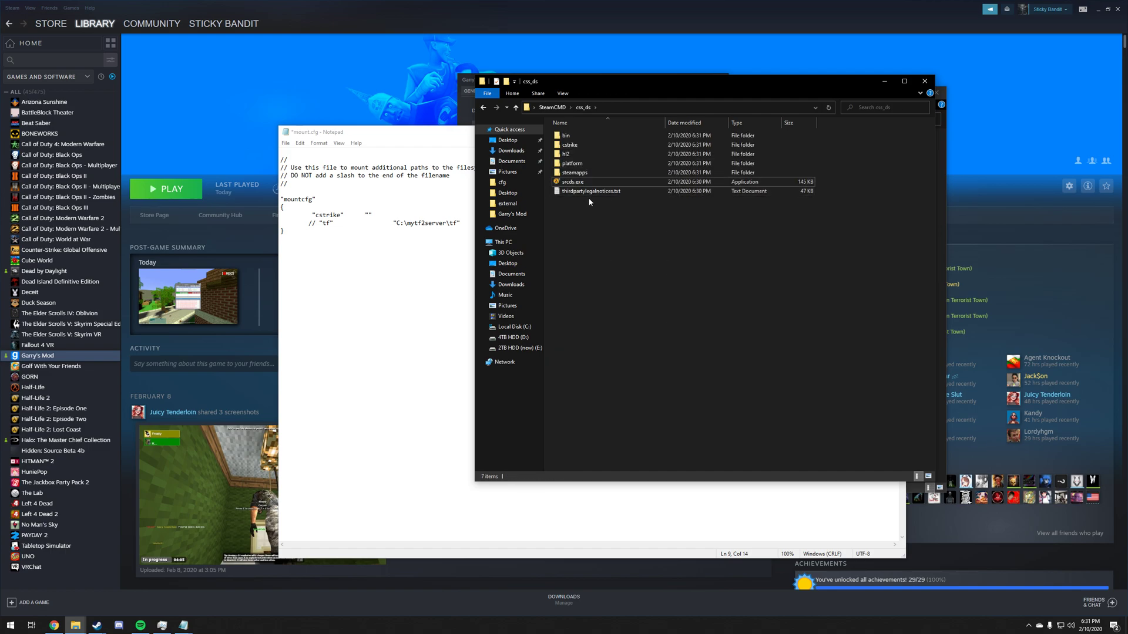
pyautogui.click(572, 181)
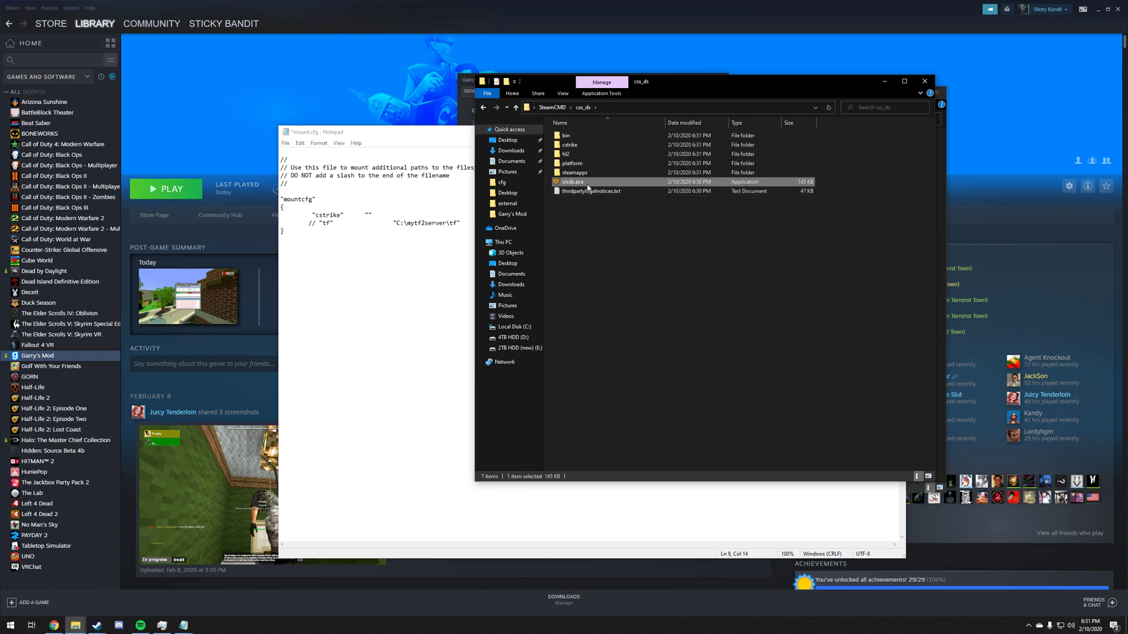
pyautogui.click(594, 153)
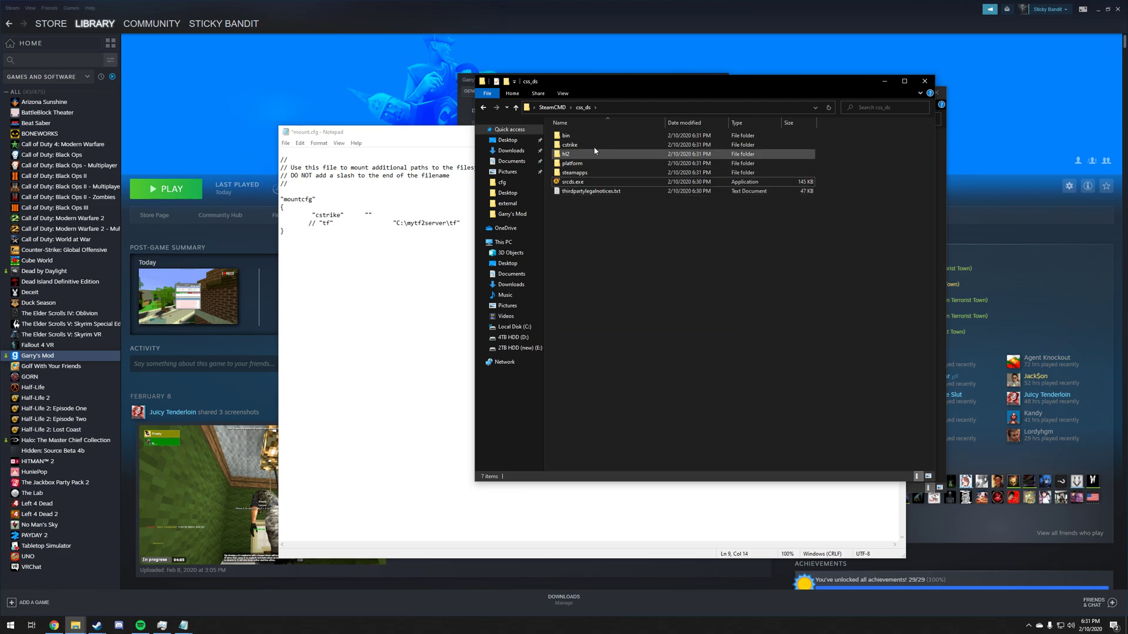
pyautogui.click(569, 145)
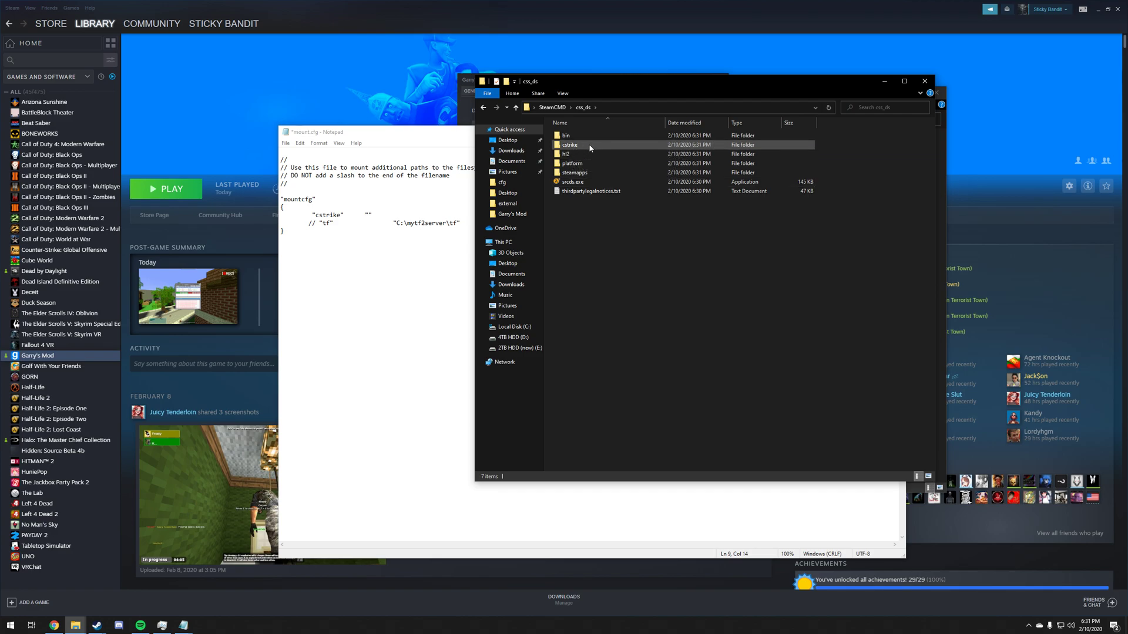
pyautogui.doubleClick(569, 144)
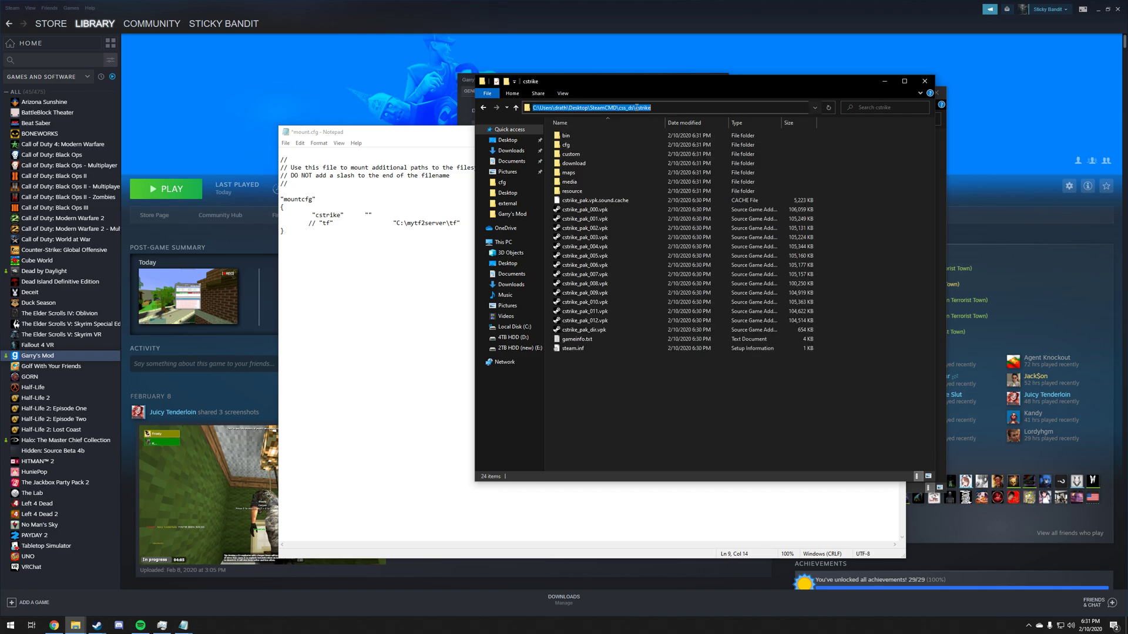
pyautogui.click(641, 371)
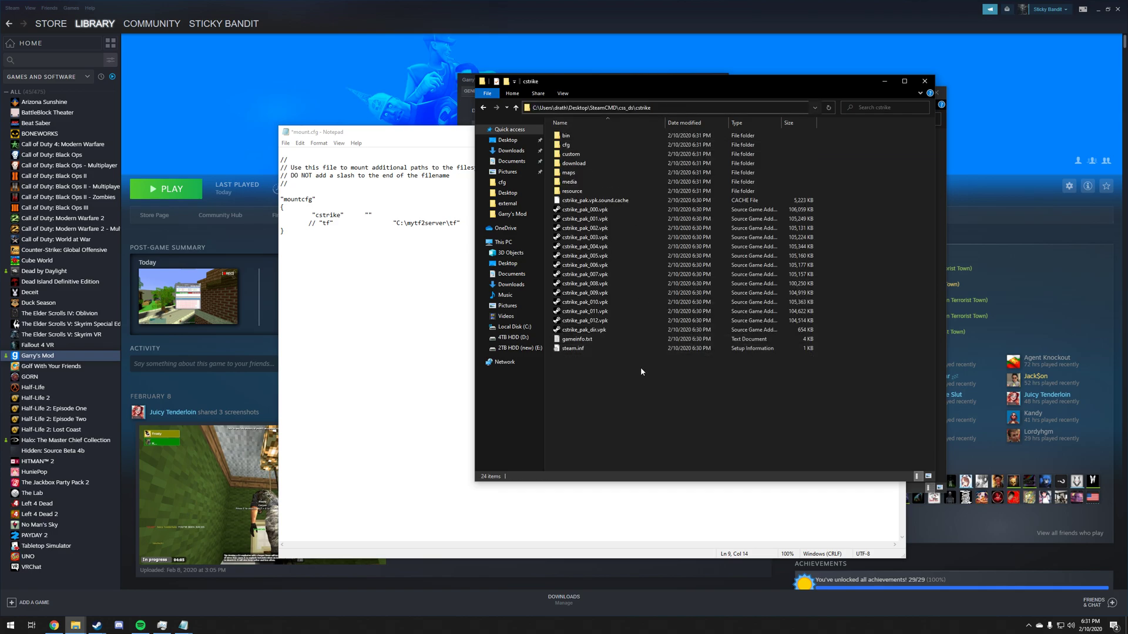
pyautogui.click(615, 107)
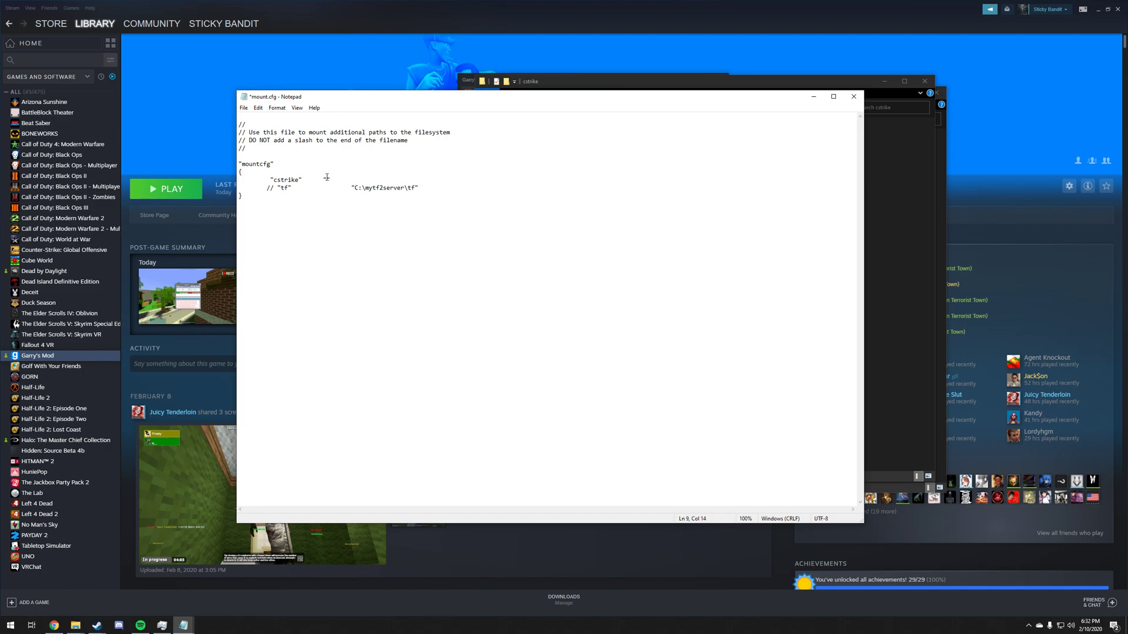
# Step: Set the cstrike entry to C:\Users\drath\Desktop\SteamCMD\css_ds\cstrike
pyautogui.write('C:\\Users\\drath\\Desktop\\SteamCMD\\css_ds\\cstrike"')
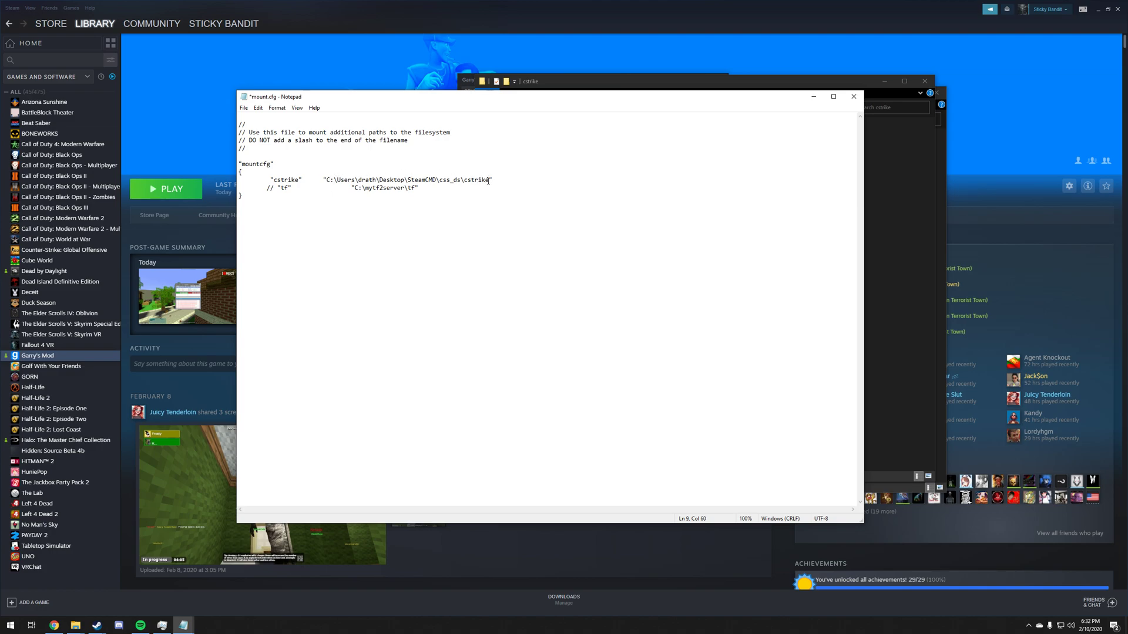
pyautogui.moveTo(893, 210)
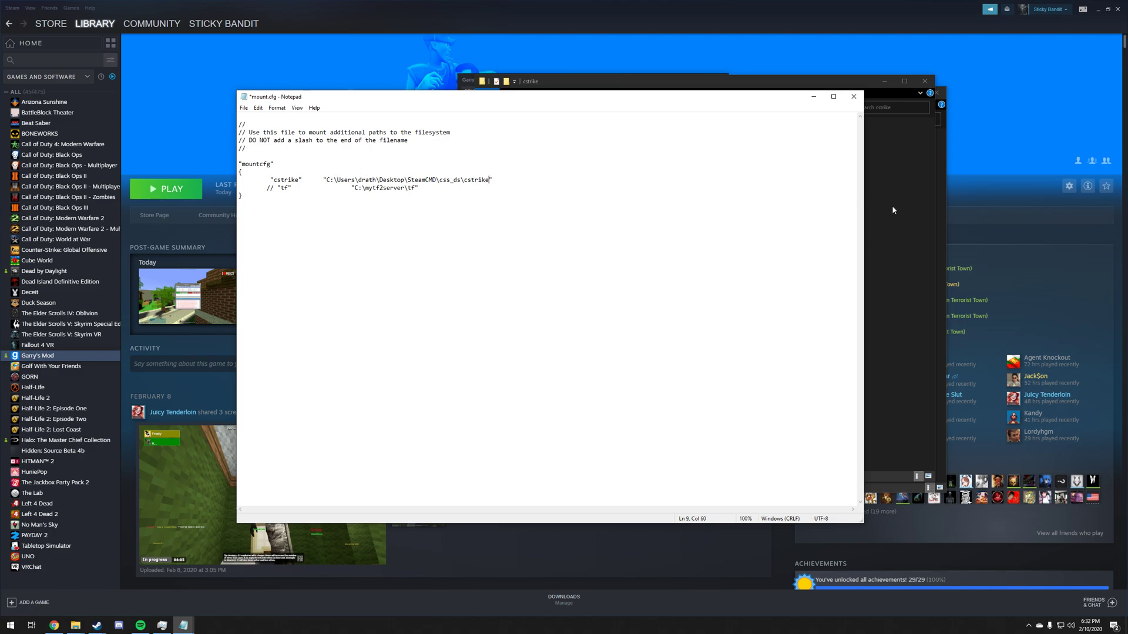
pyautogui.moveTo(780, 210)
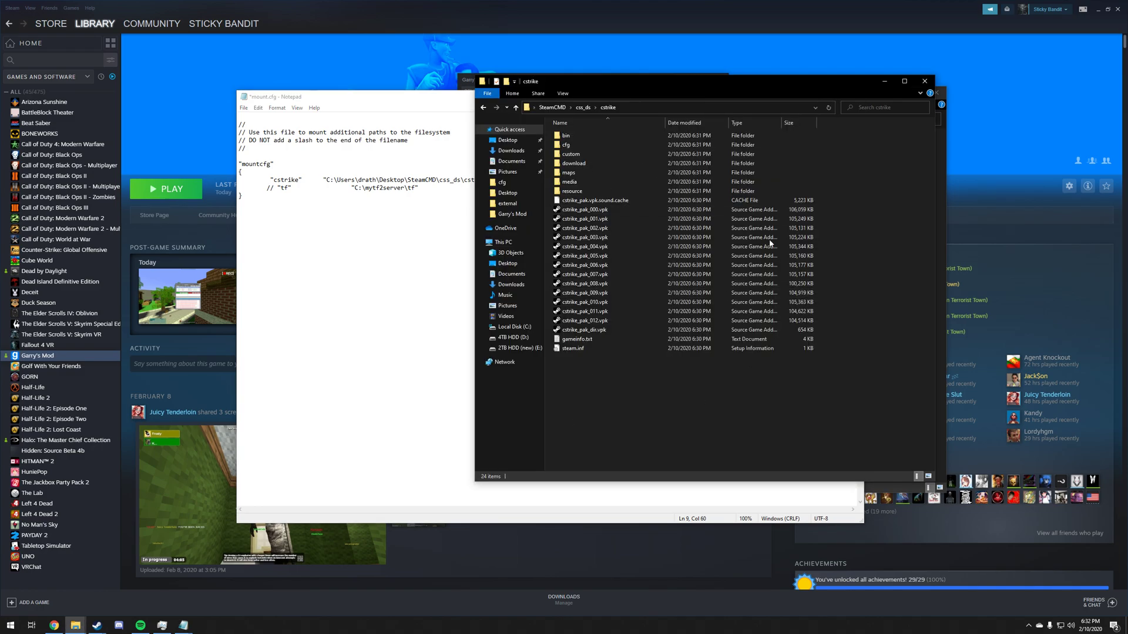
pyautogui.click(575, 348)
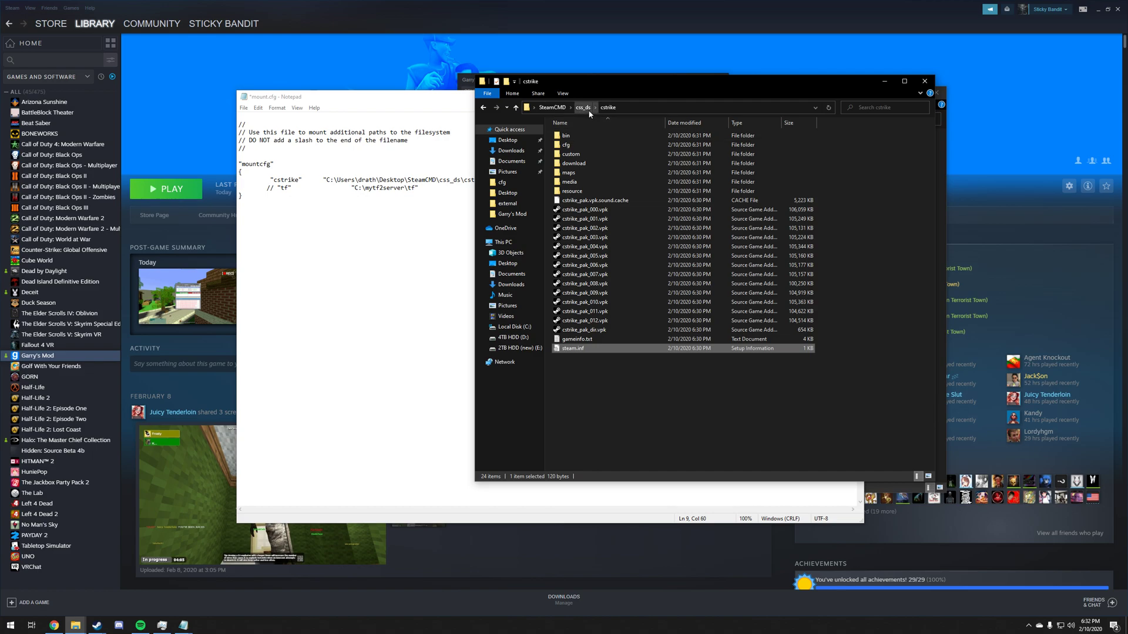
pyautogui.click(620, 390)
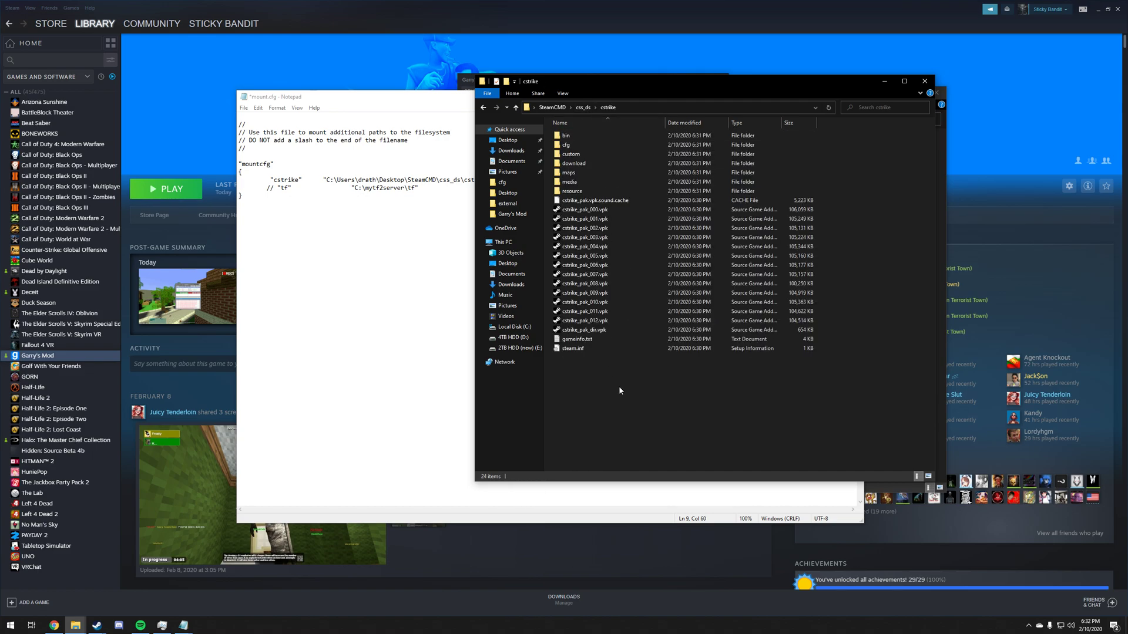
pyautogui.click(583, 338)
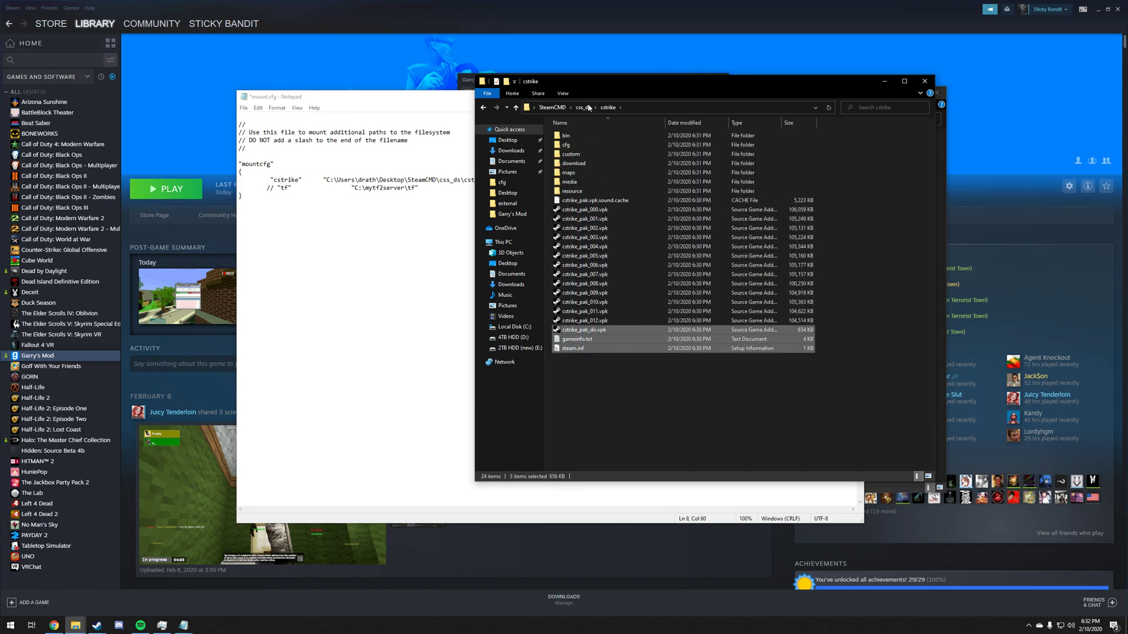
pyautogui.click(568, 144)
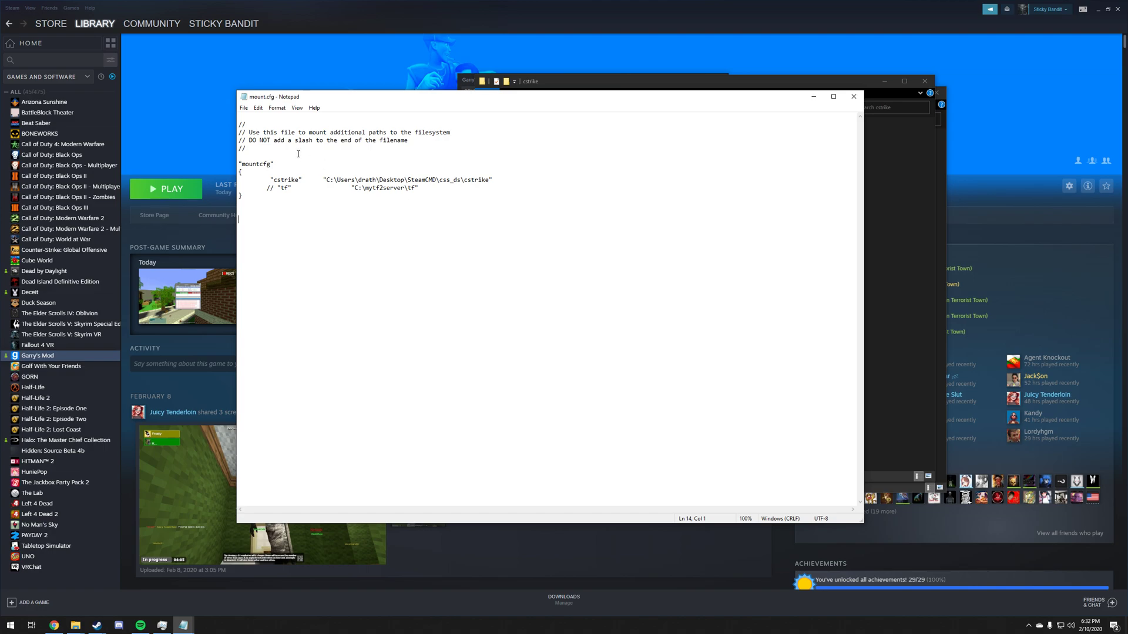
pyautogui.moveTo(800, 83)
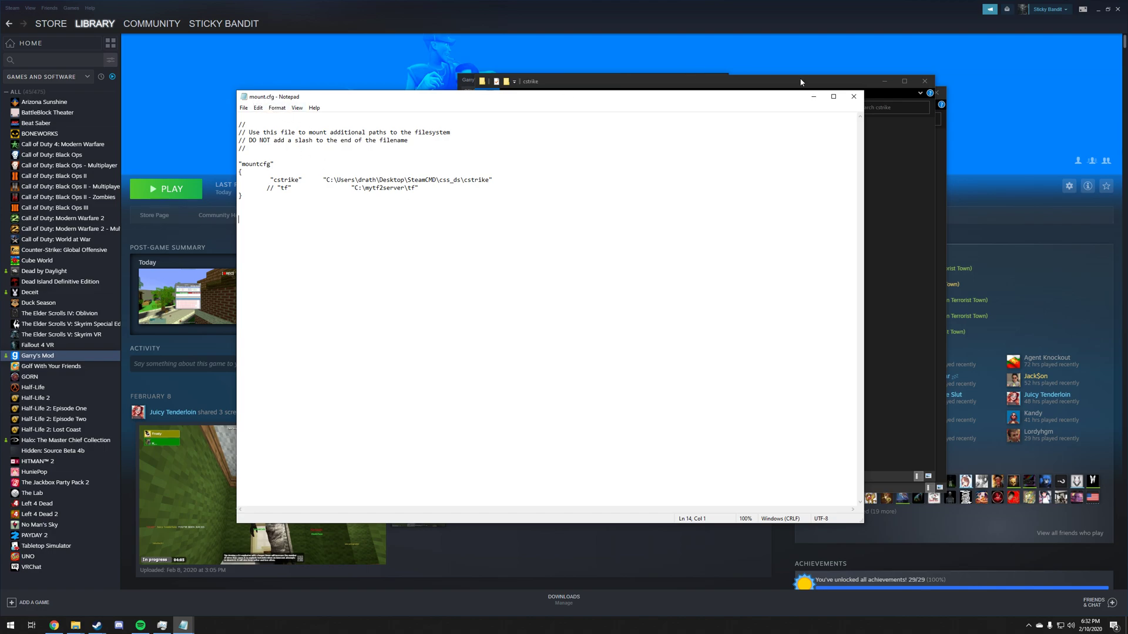
pyautogui.moveTo(854, 95)
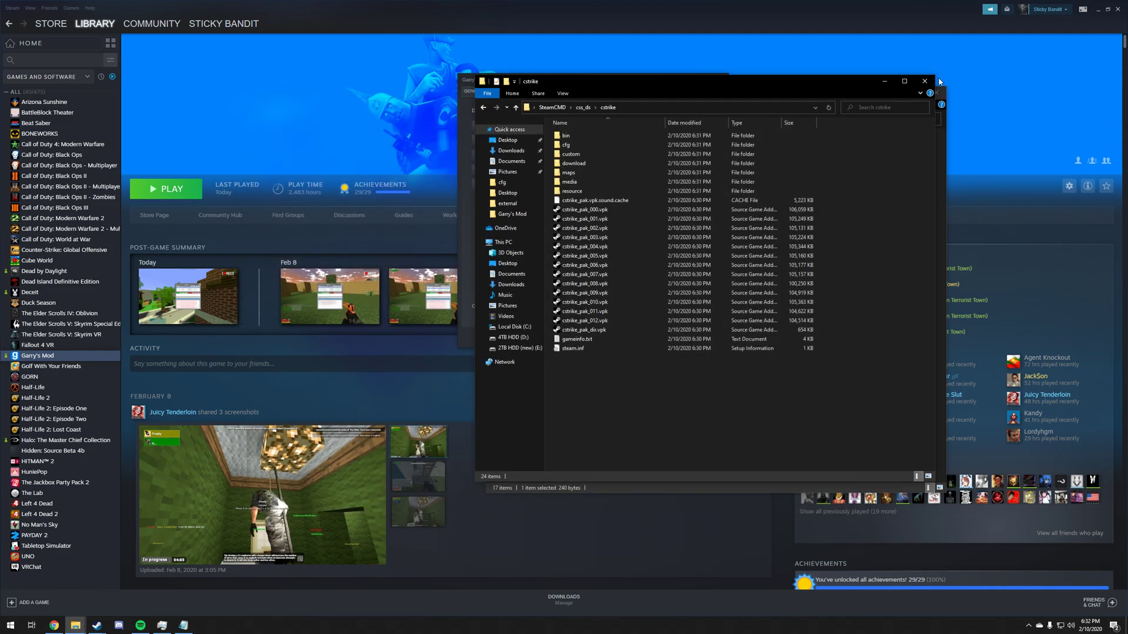
# Step: Close the cstrike folder window and the Garry's Mod properties dialog, leaving Steam's library page
pyautogui.click(924, 81)
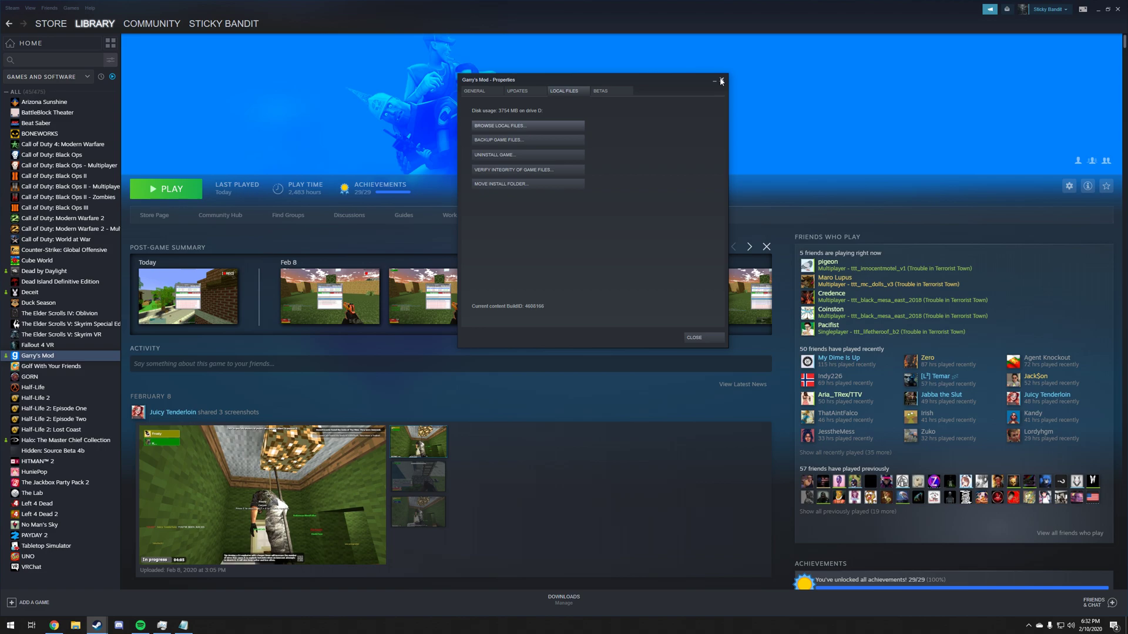
pyautogui.click(720, 80)
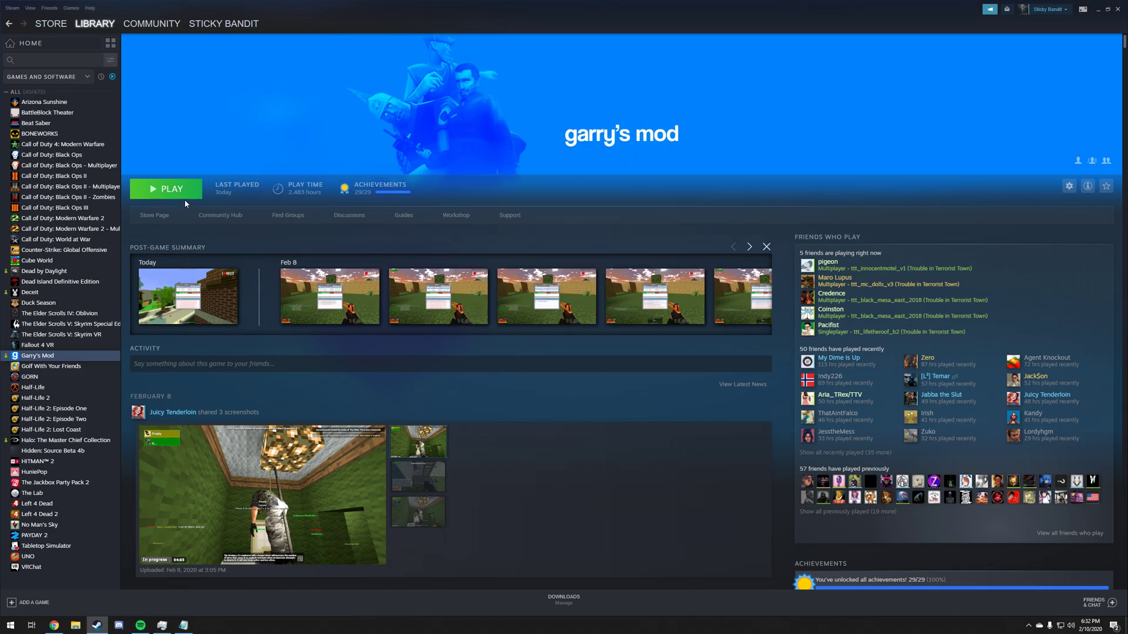
# Step: Launch Garry's Mod, start a new game and view the Counter-Strike map category
pyautogui.click(164, 188)
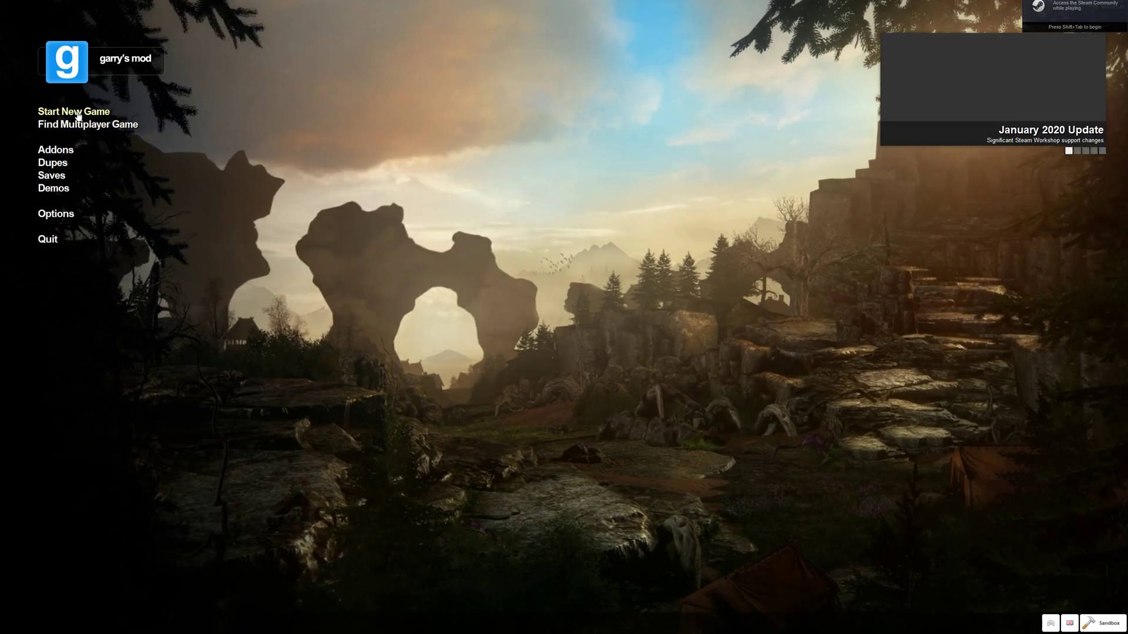
pyautogui.click(73, 110)
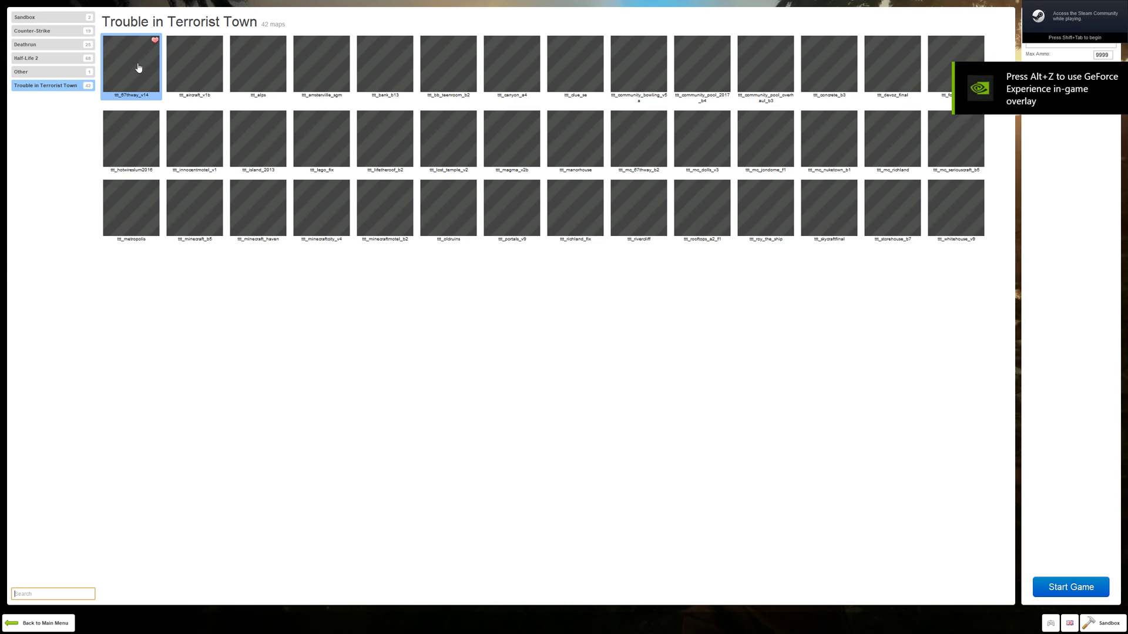
pyautogui.moveTo(60, 36)
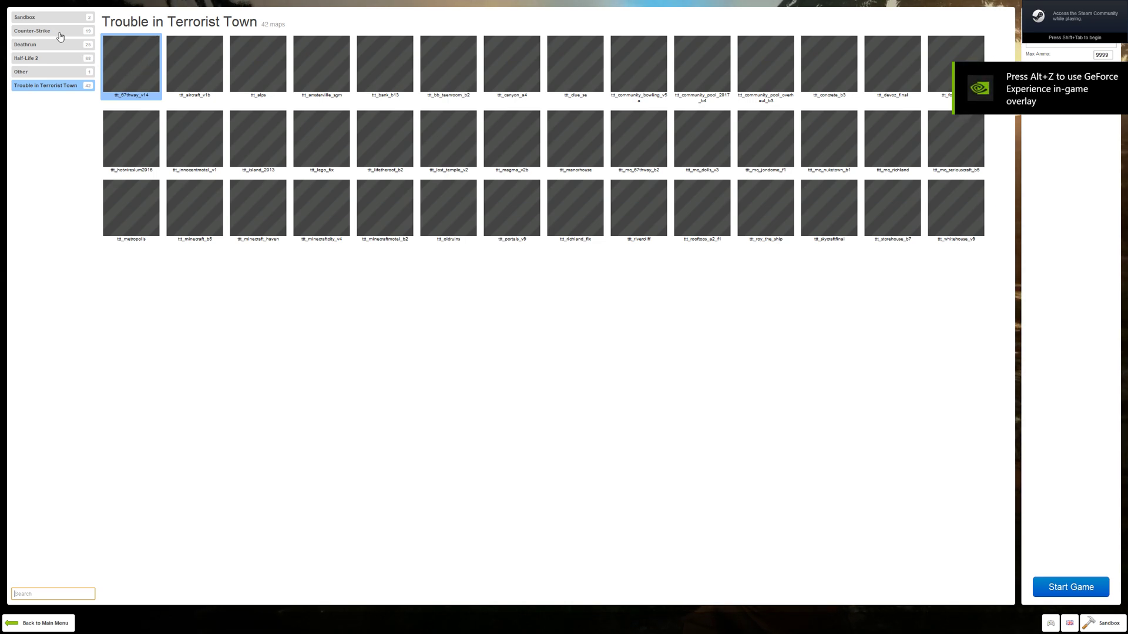
pyautogui.click(33, 30)
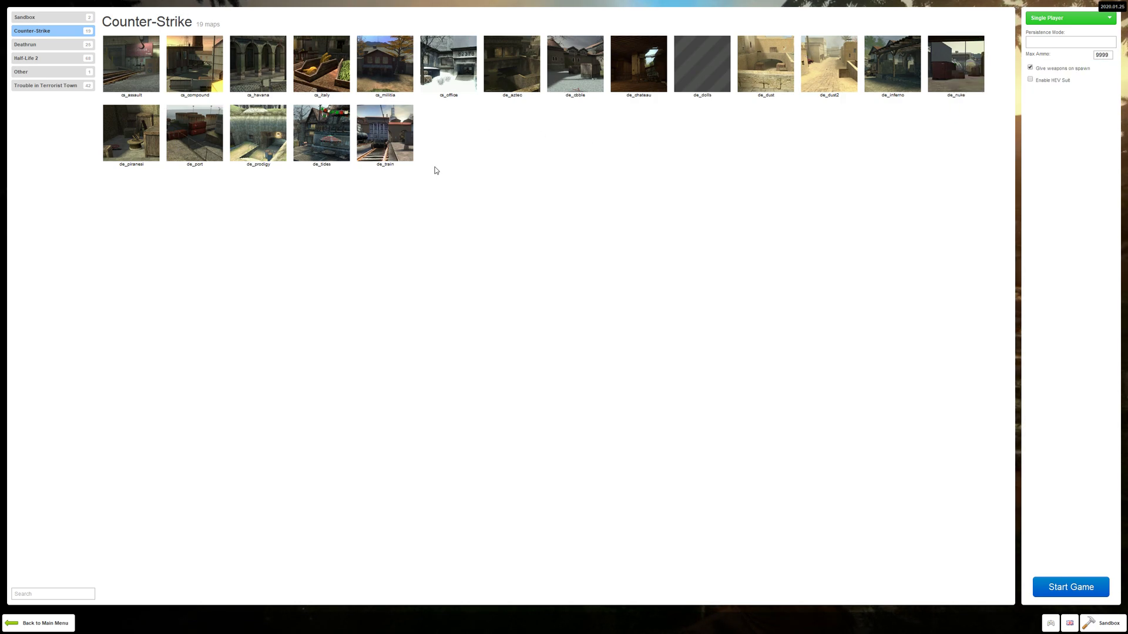
pyautogui.moveTo(518, 134)
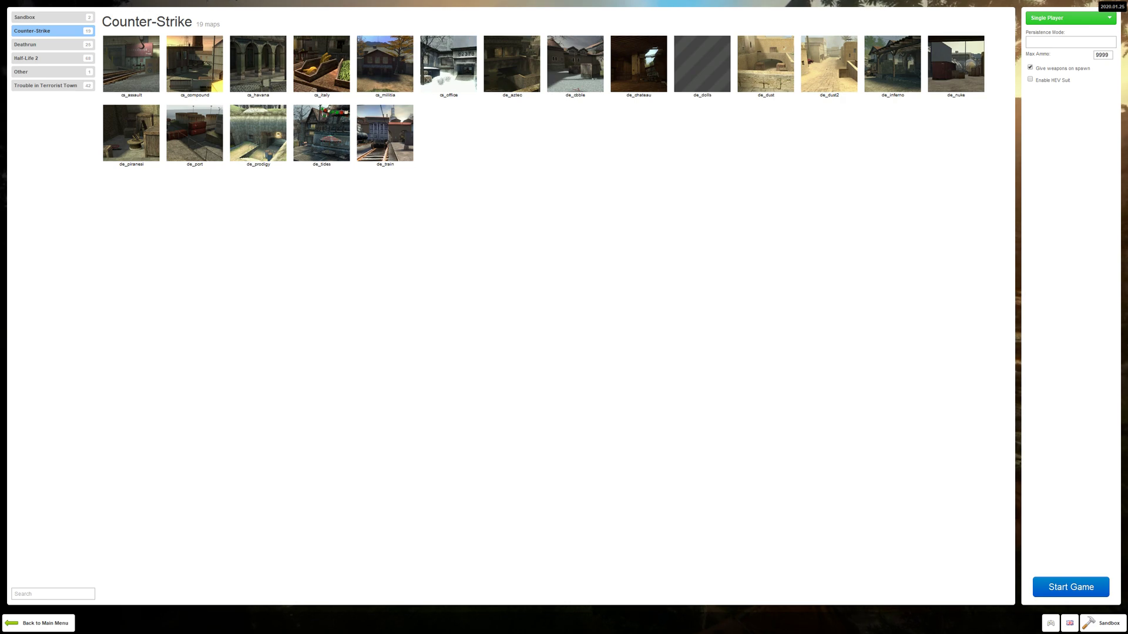
# Step: Return to the Trouble in Terrorist Town maps and start a game on one of them
pyautogui.click(46, 85)
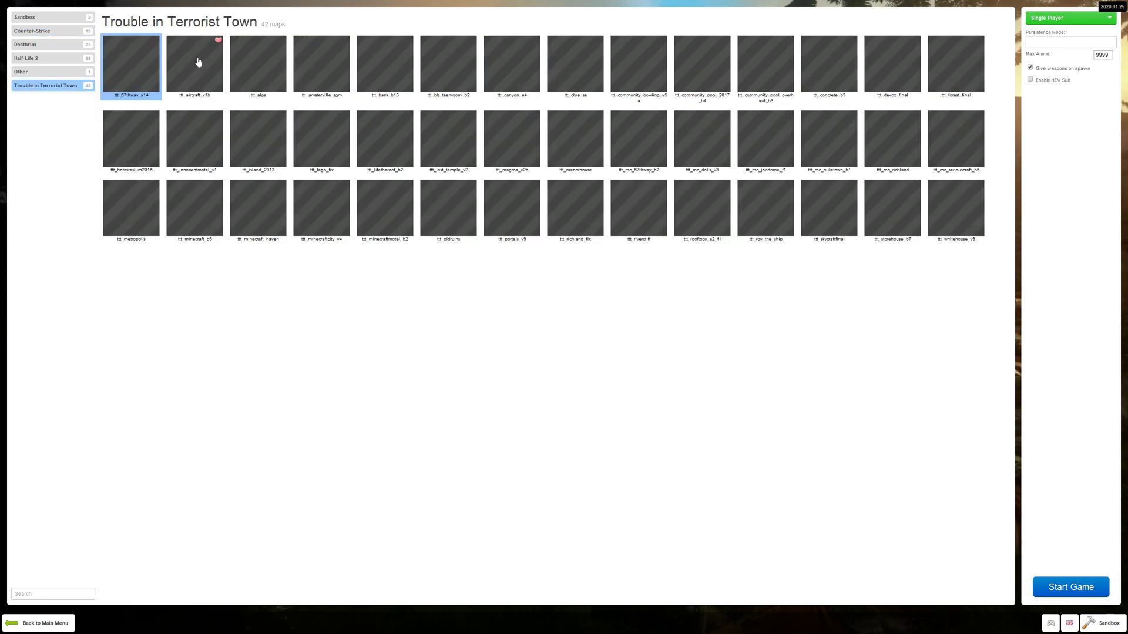
pyautogui.click(1069, 587)
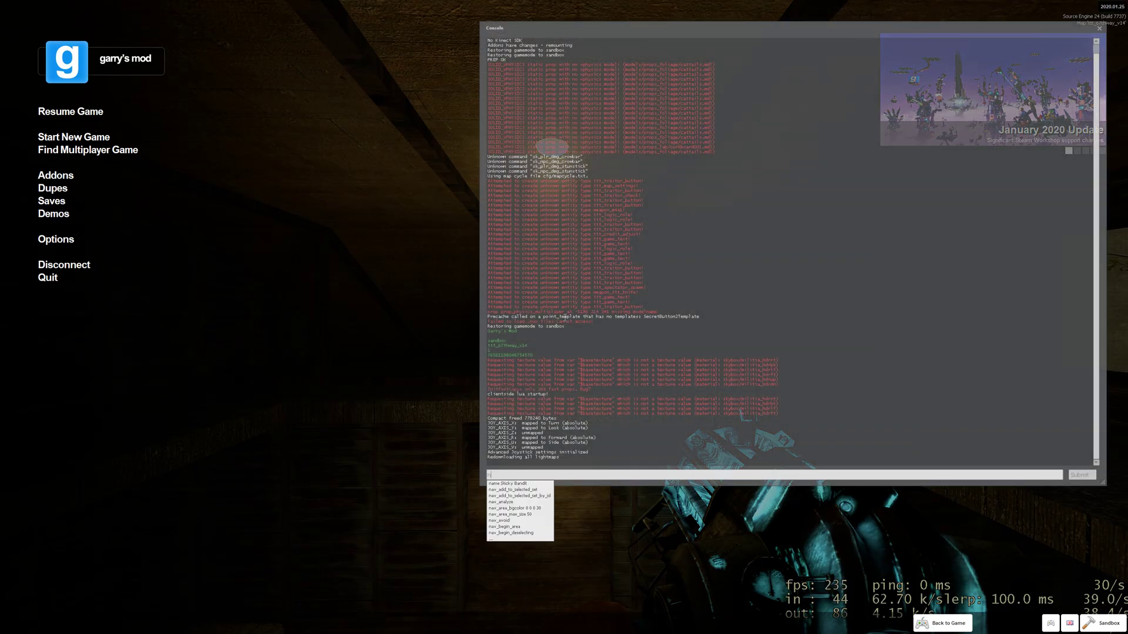
# Step: Resume play on the loaded map to inspect buildings, trees and roads for missing textures
pyautogui.click(944, 623)
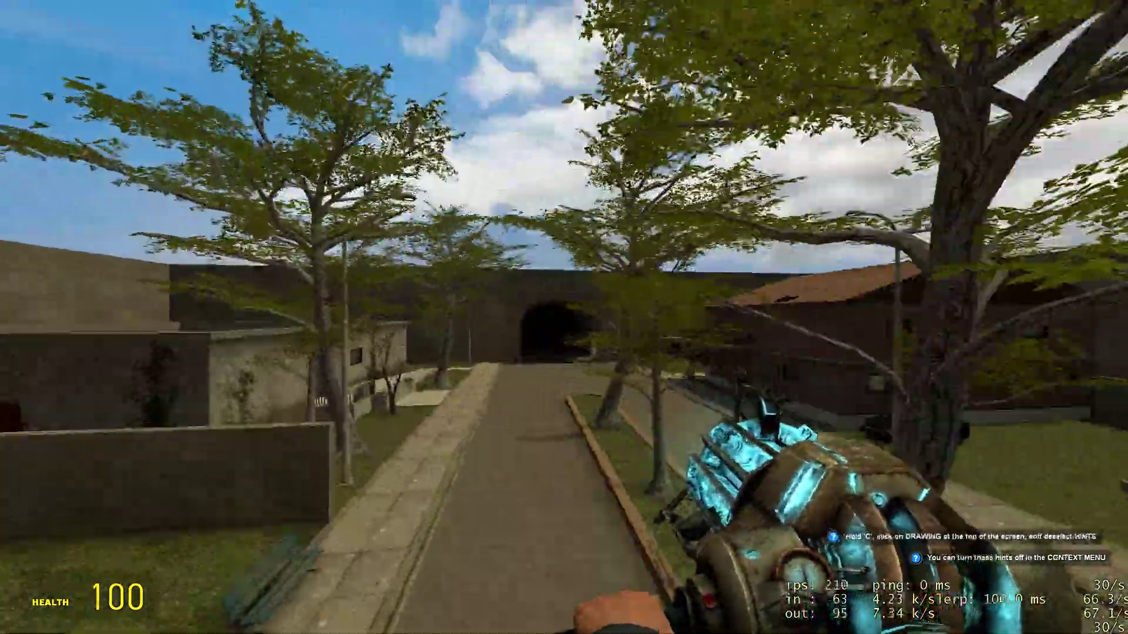
pyautogui.moveTo(564, 318)
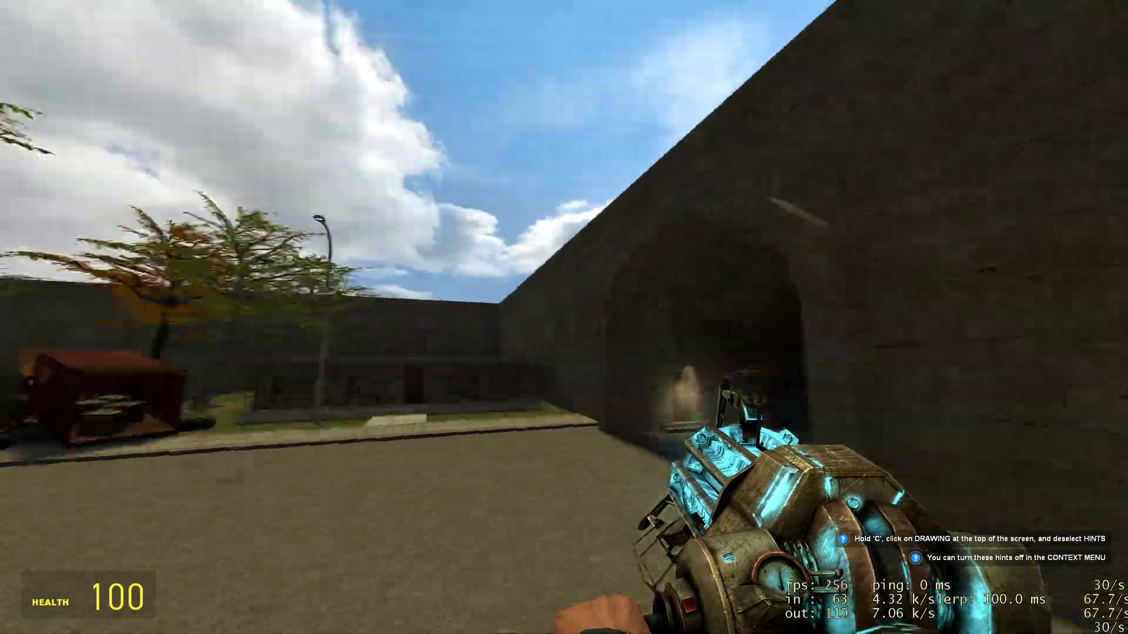
pyautogui.moveTo(564, 317)
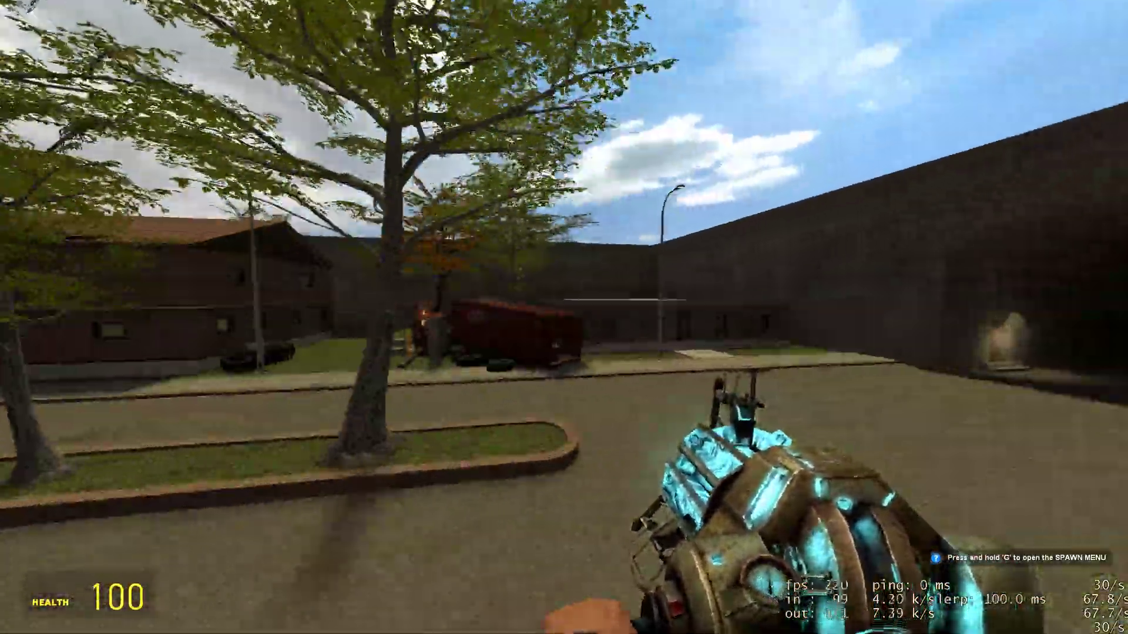
pyautogui.moveTo(564, 317)
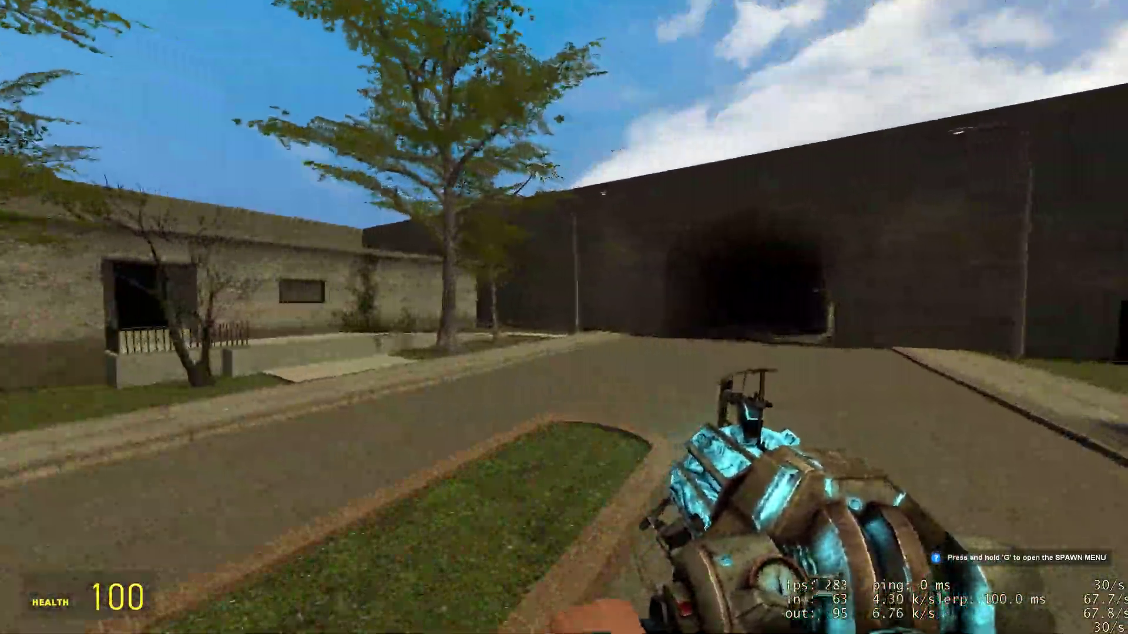
pyautogui.moveTo(564, 317)
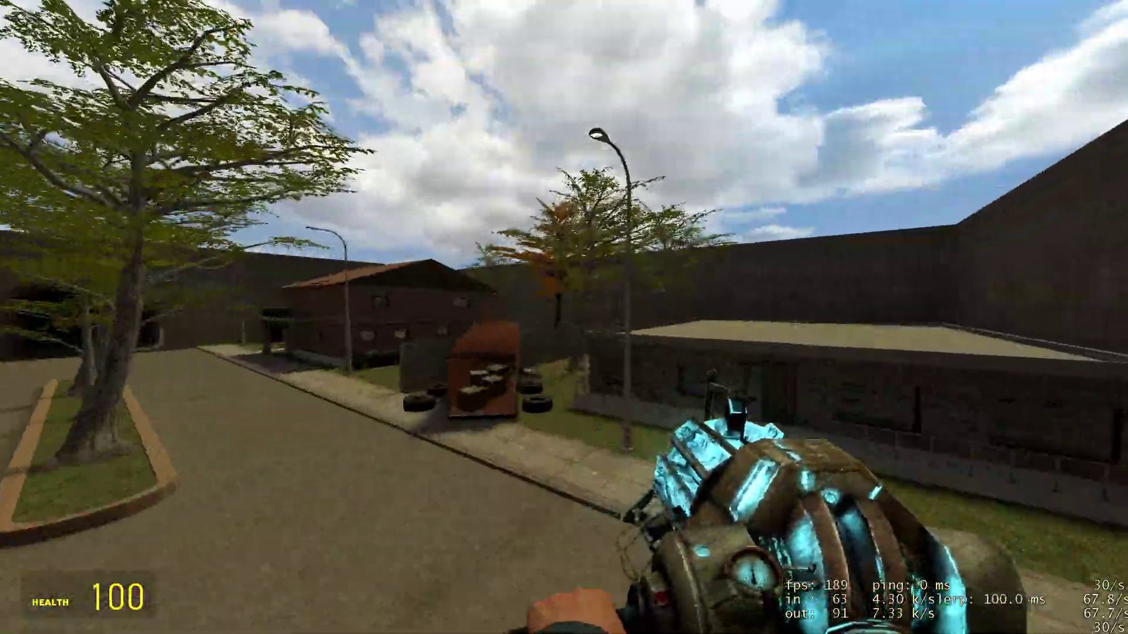
pyautogui.moveTo(564, 317)
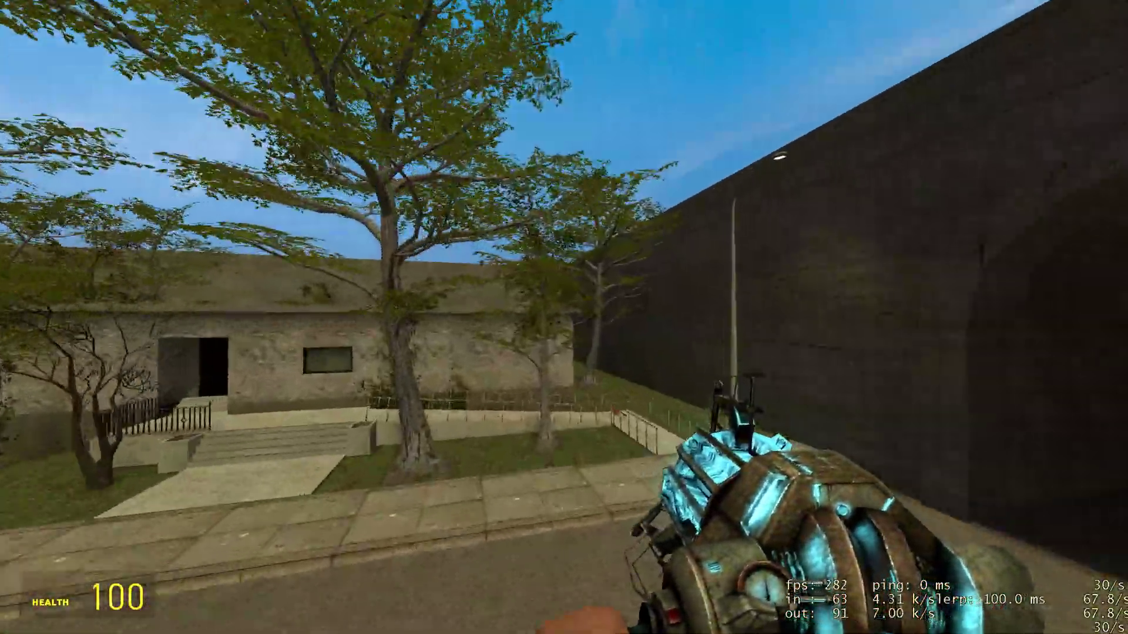